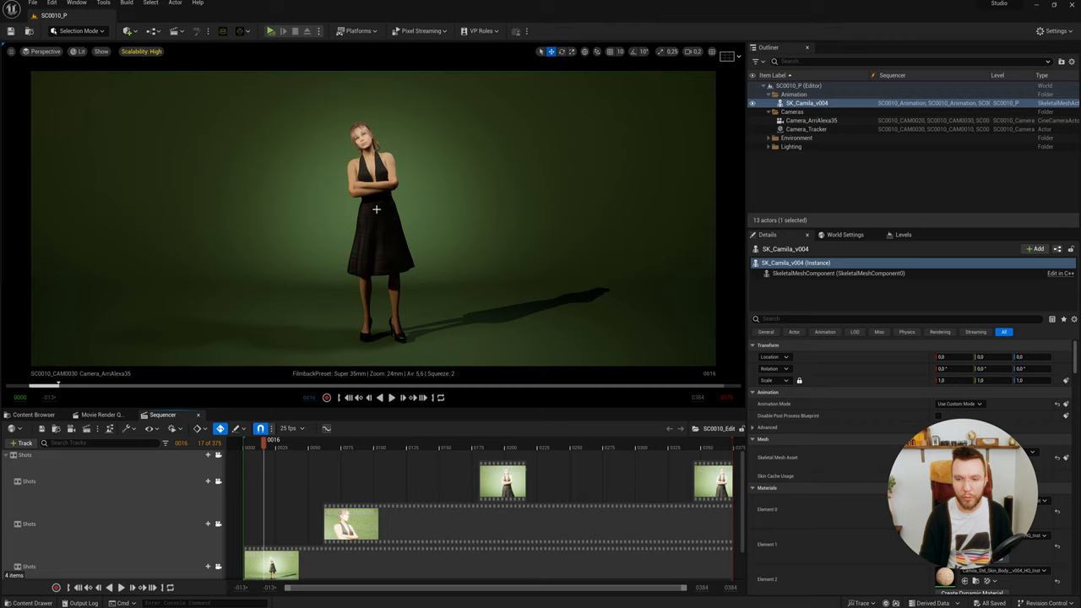
mouse_move(382, 292)
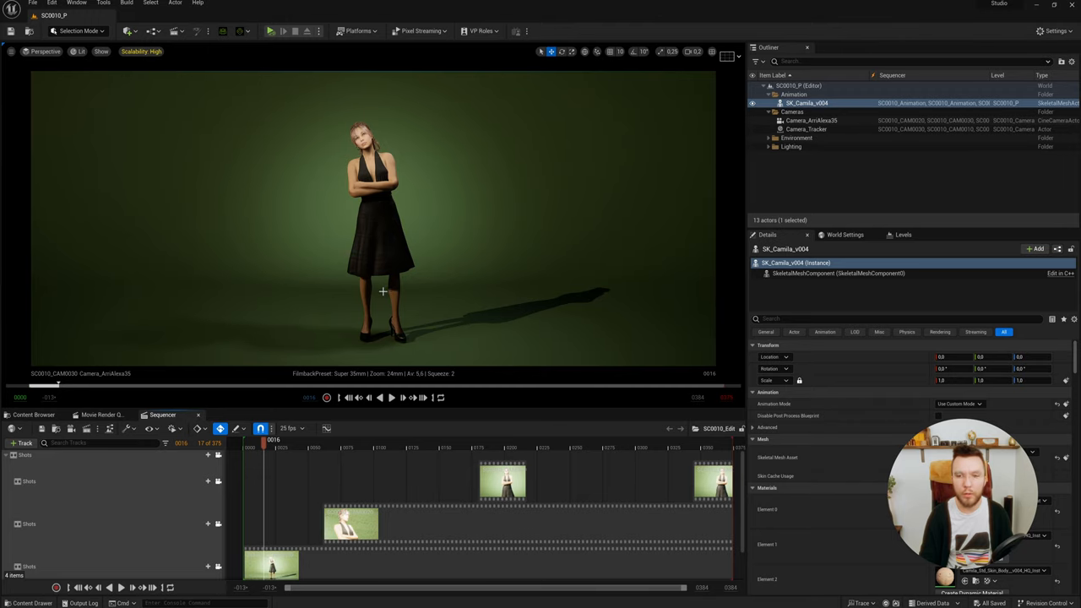
mouse_move(390, 398)
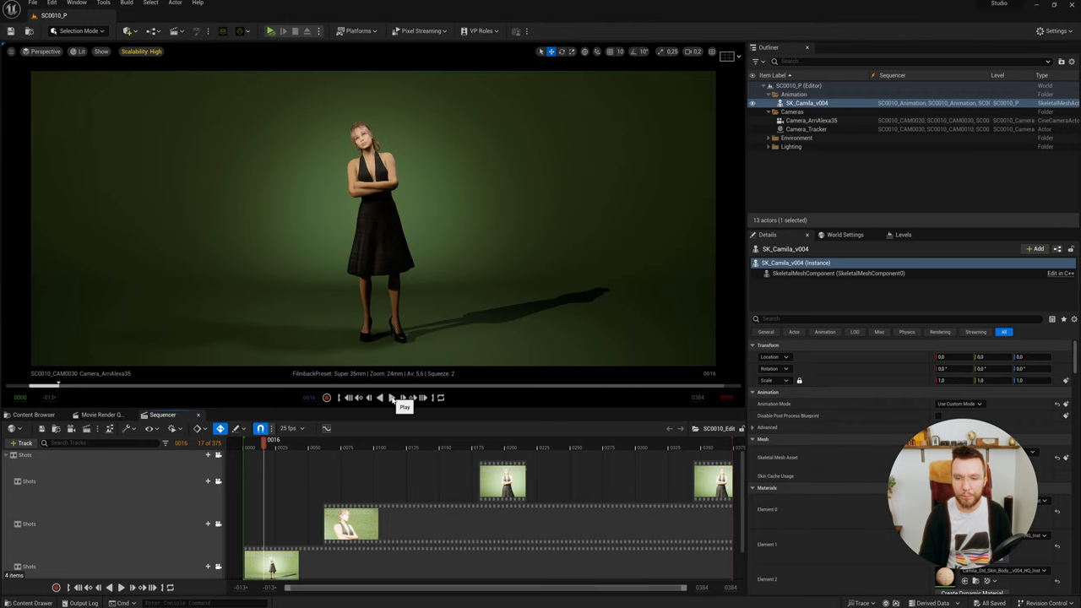
Play back the SC0010 edit sequence in Sequencer, then stop playback.
click(395, 400)
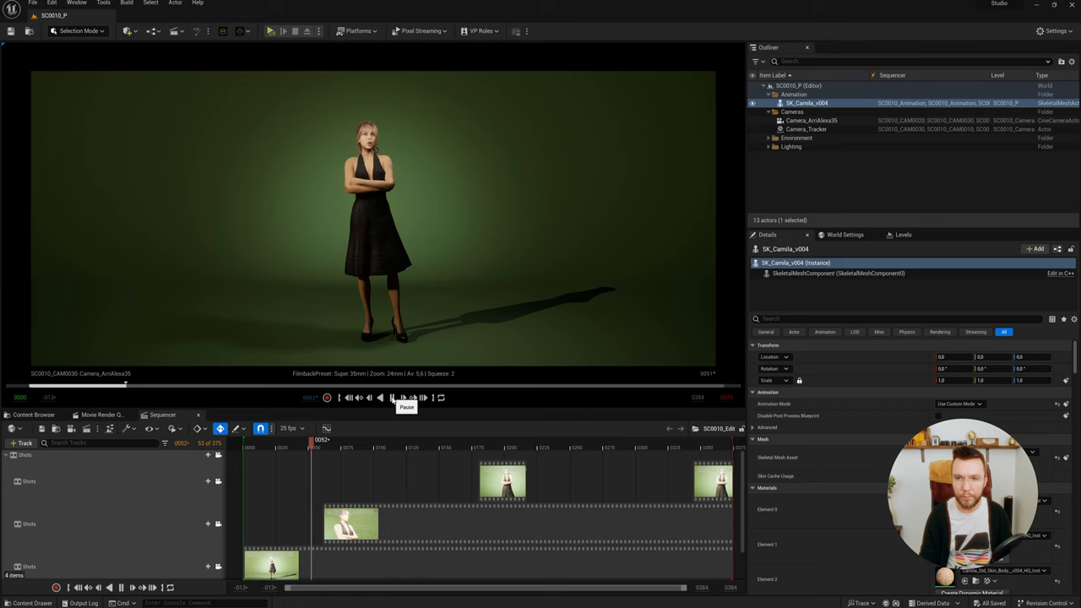
click(390, 397)
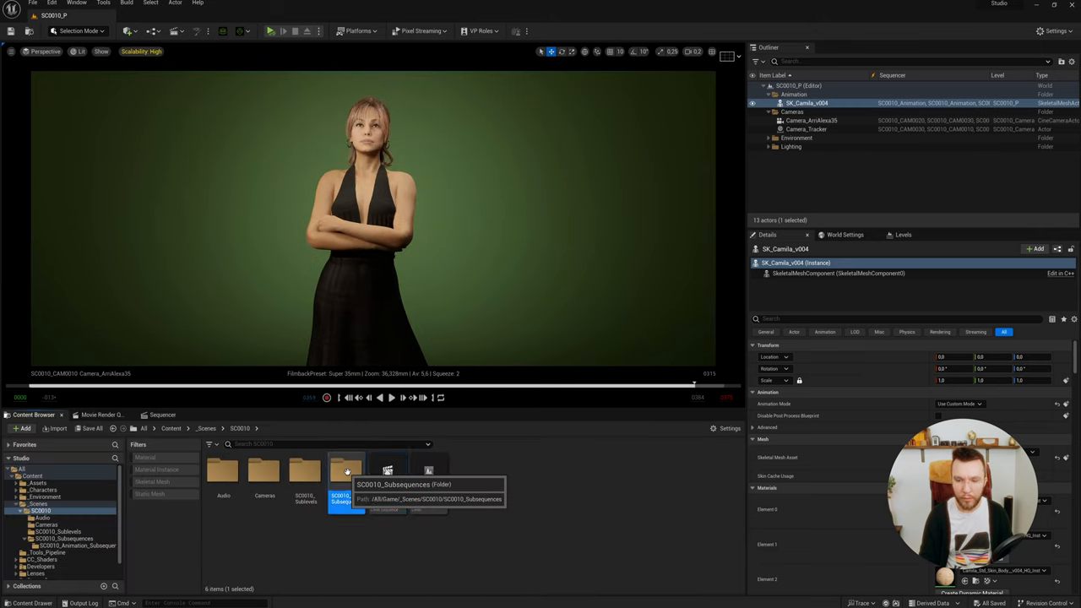
Inspect the SC0010_Animation subsequence and its character animation track.
double_click(348, 473)
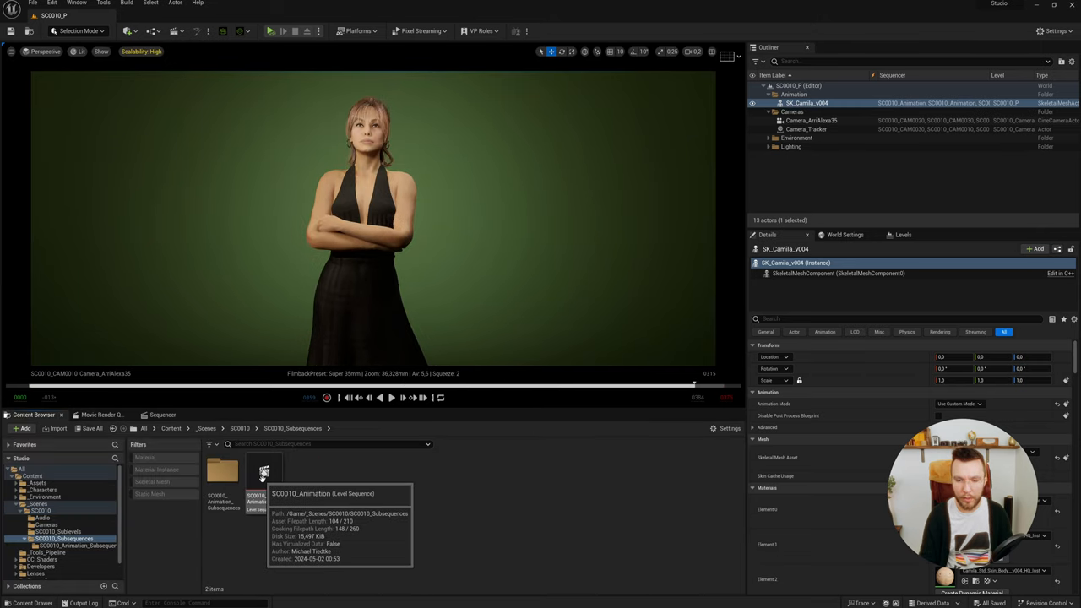
double_click(260, 473)
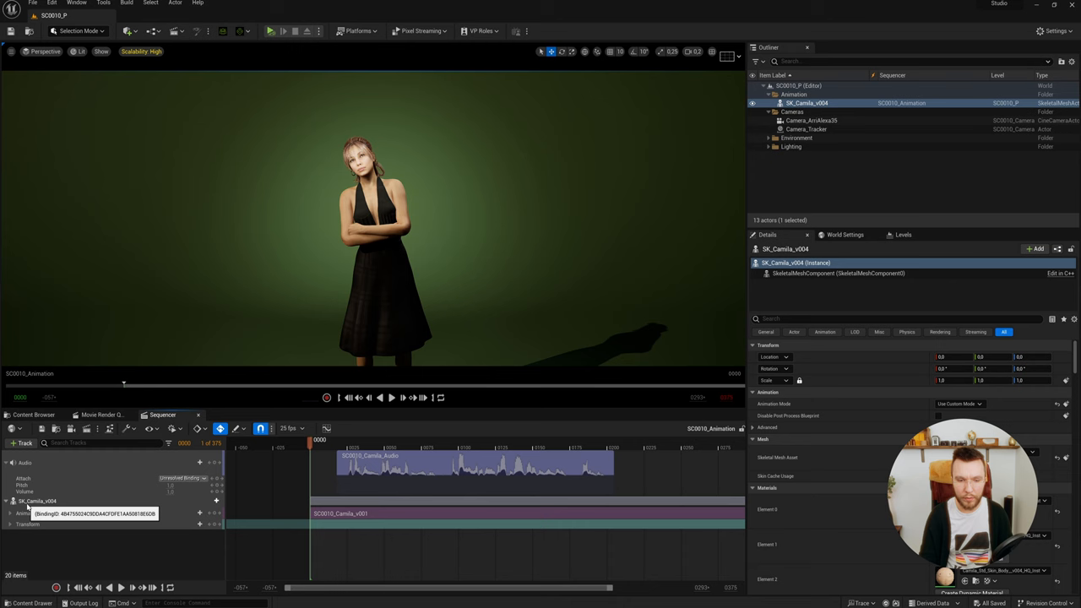
click(37, 505)
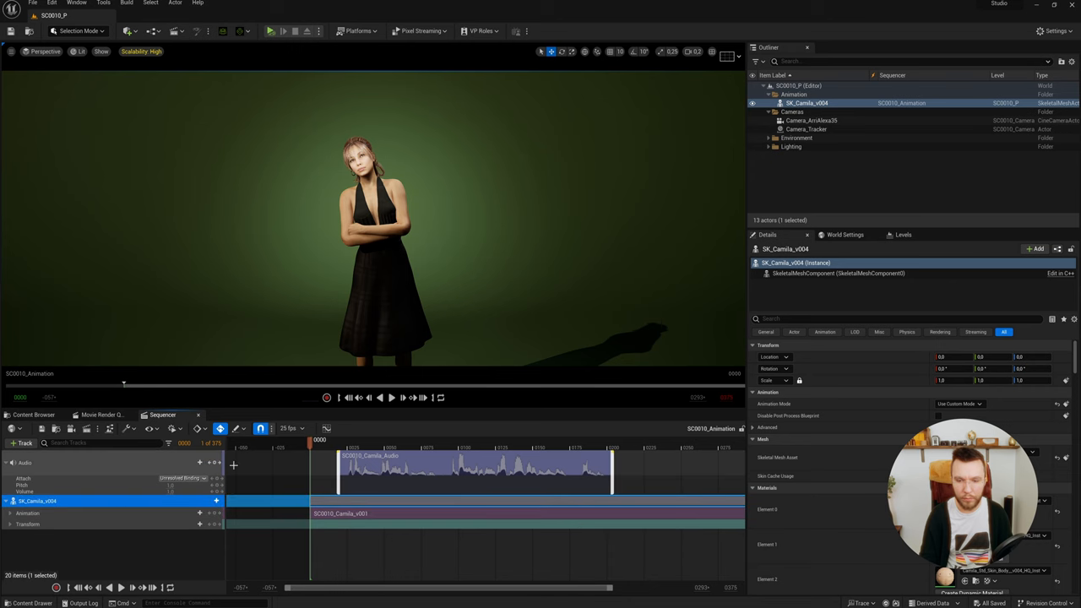
Inspect the CAM0010 shot in the Cameras folder, then return to the SC0010 master edit.
click(34, 414)
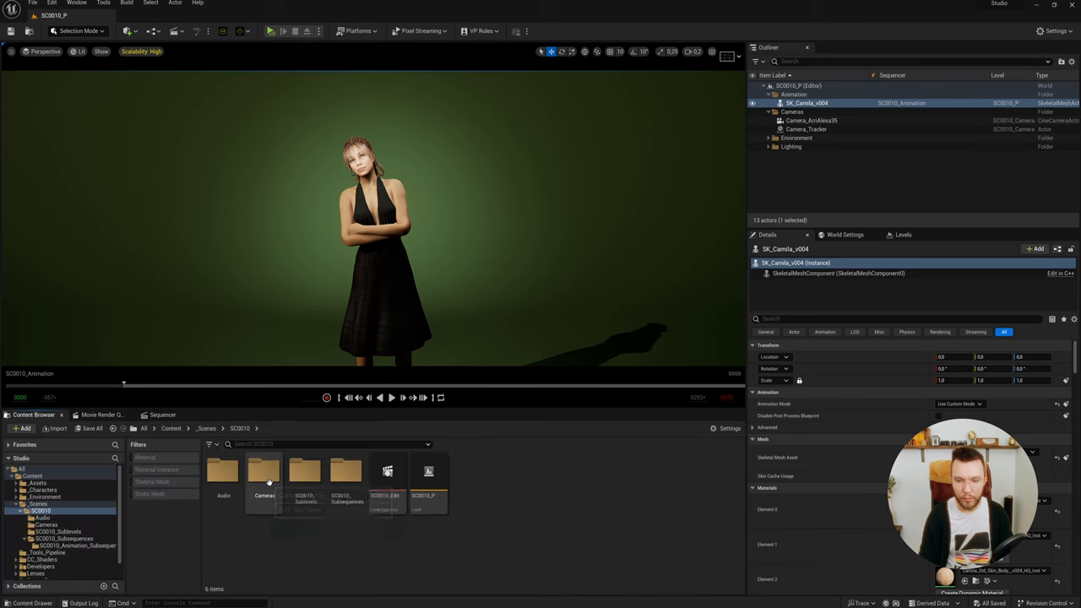
double_click(263, 473)
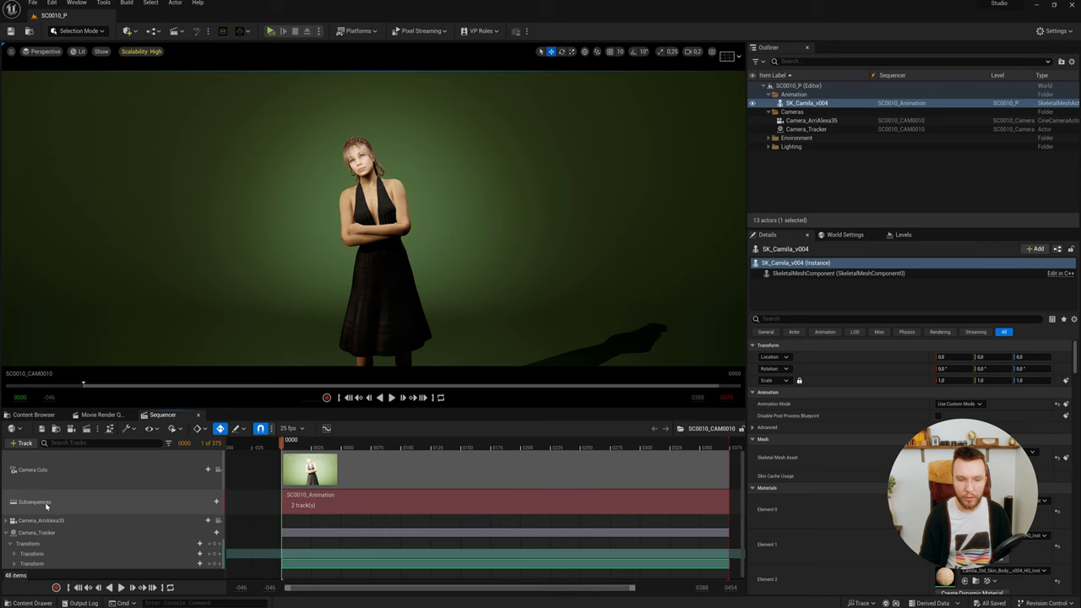
click(41, 501)
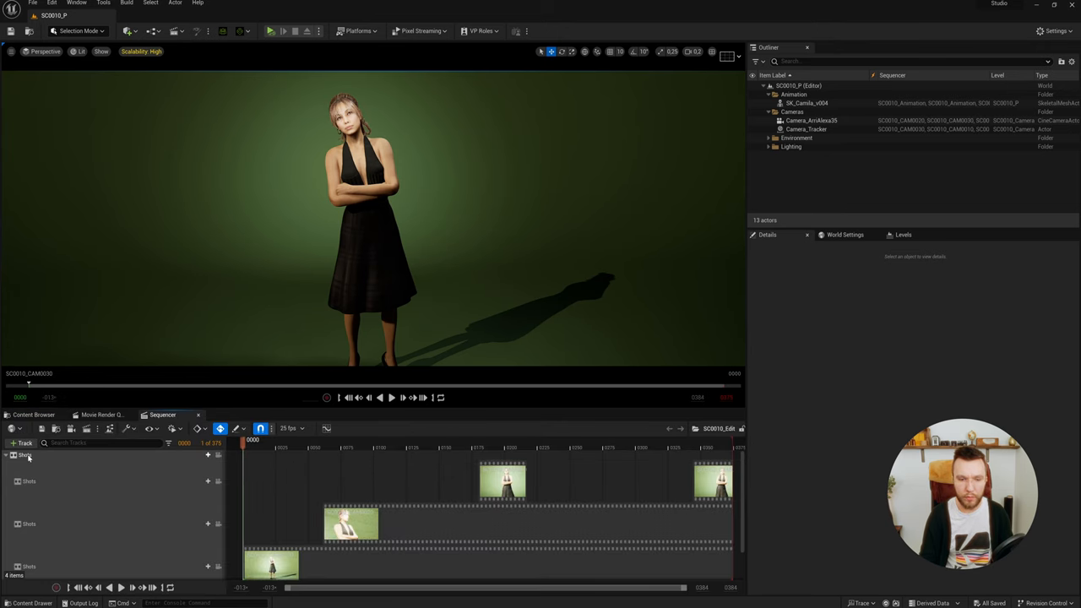
Bring up the Insert Shot picker listing level sequences for the Shots track.
click(206, 455)
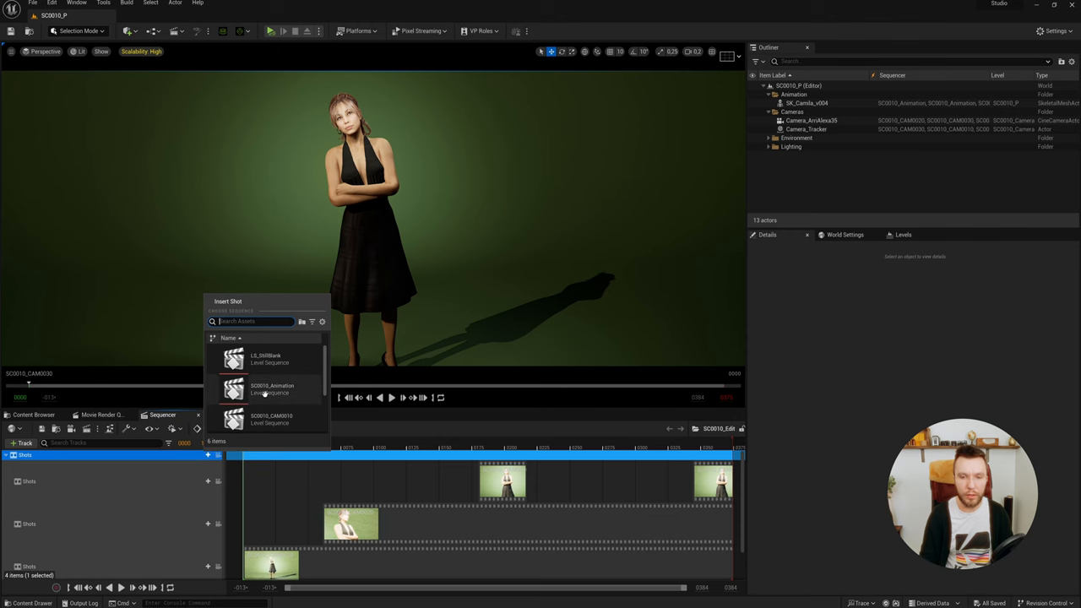
mouse_move(264, 388)
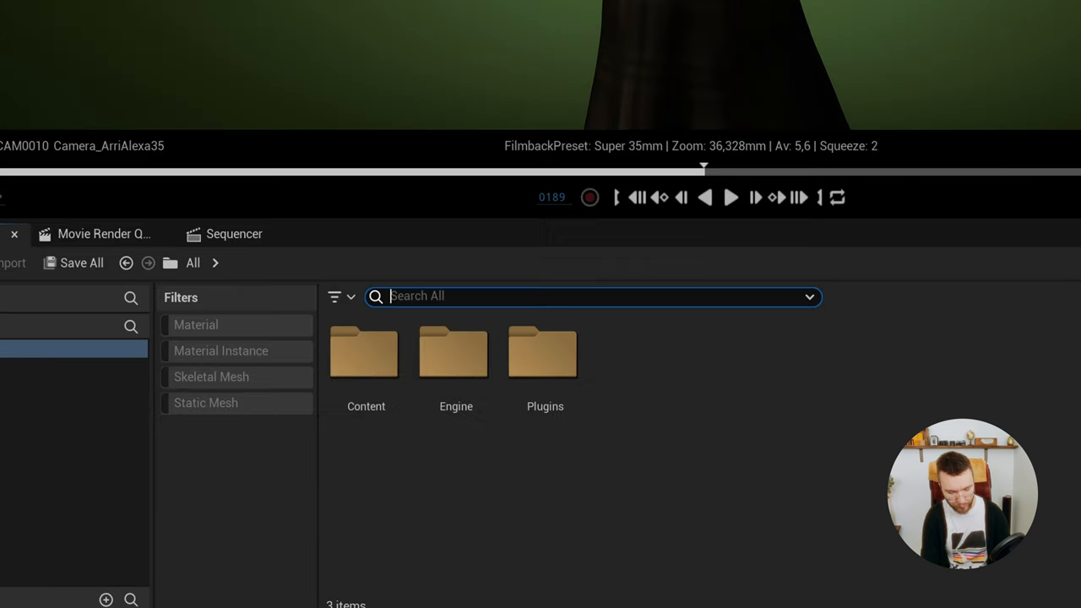
Search 'burn in', locate DefaultBurnIn and the project's own burn-in widget in Content.
text(burn in)
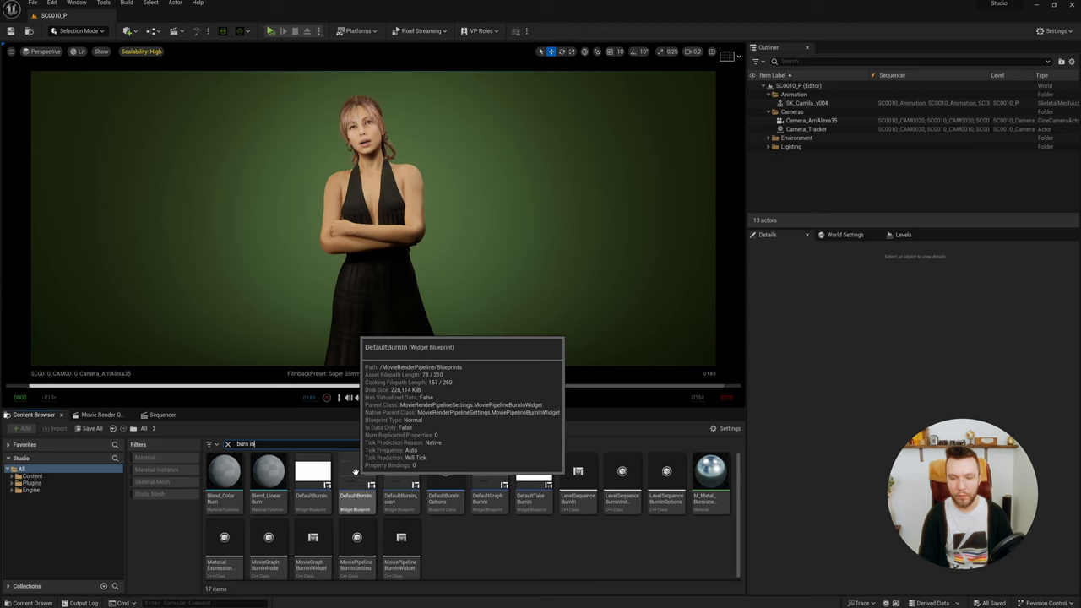
click(356, 485)
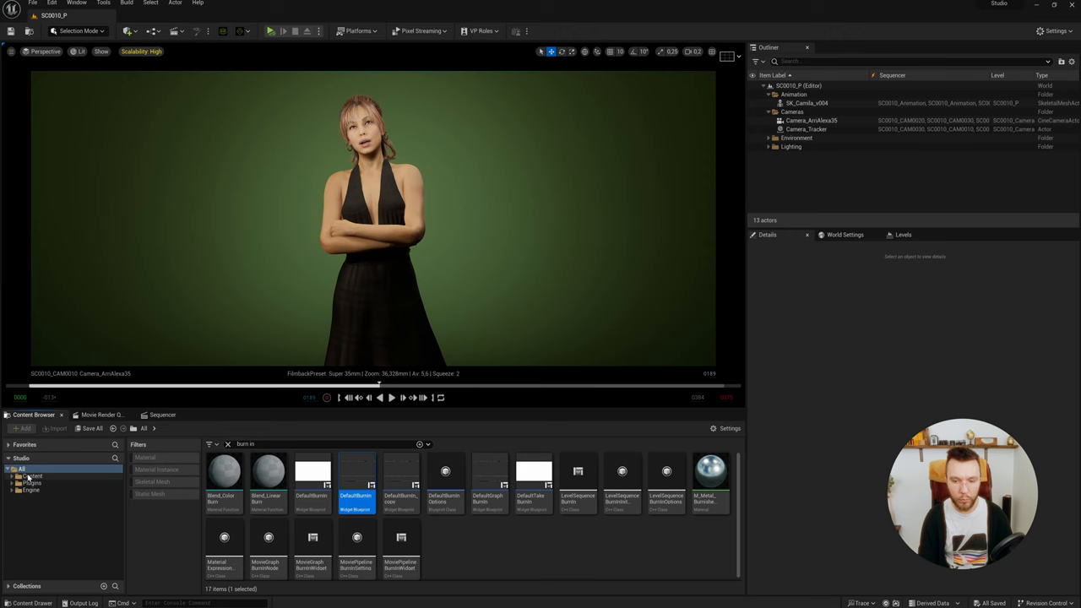
click(37, 476)
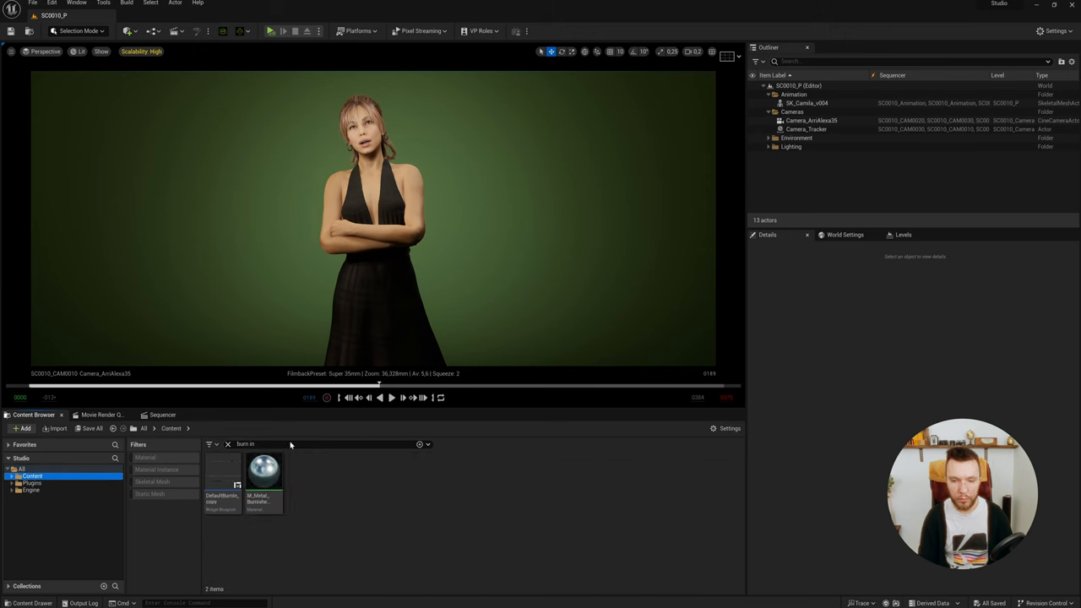
click(227, 444)
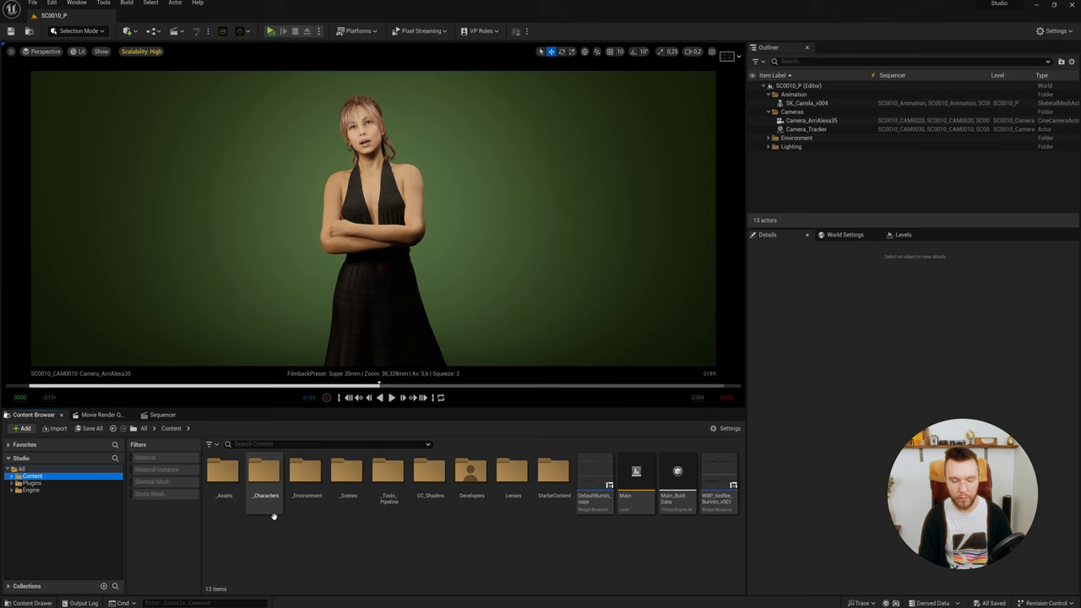
click(621, 471)
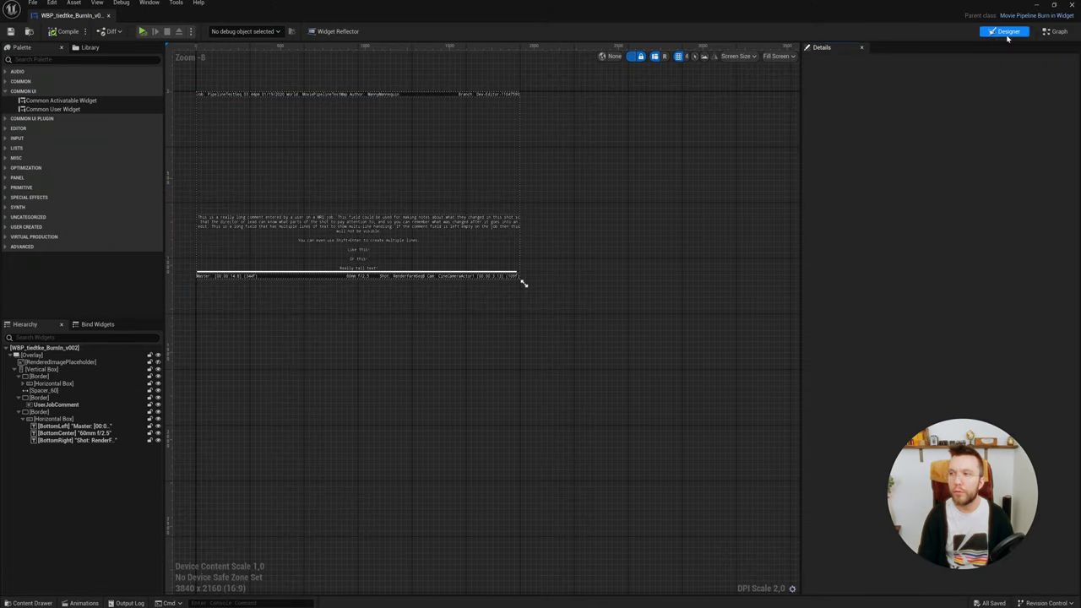
mouse_move(1000, 33)
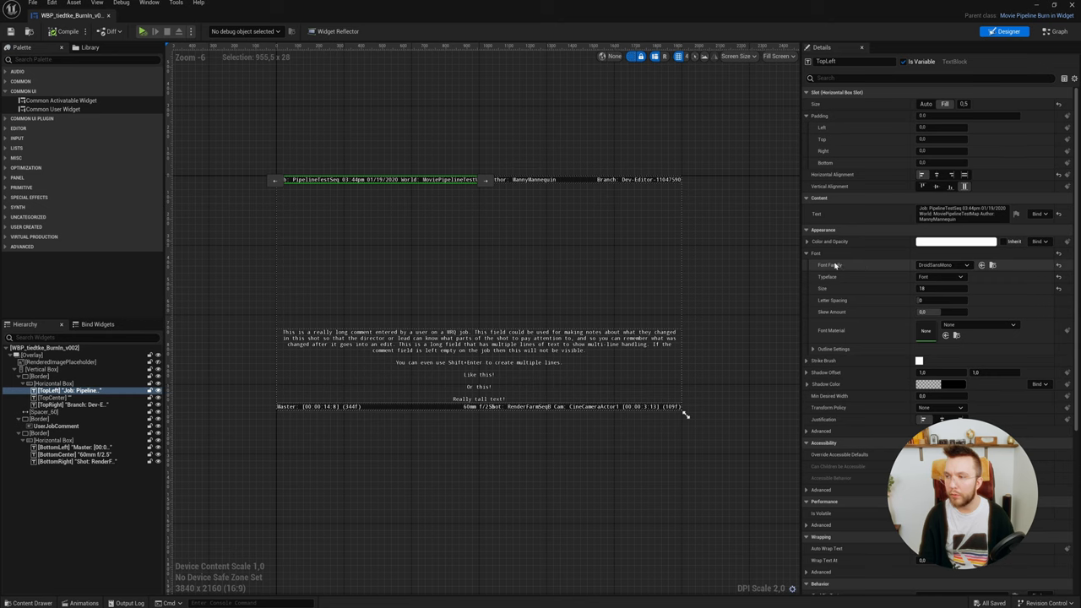
Select the user job comment text in the custom burn-in widget to inspect its style.
click(964, 264)
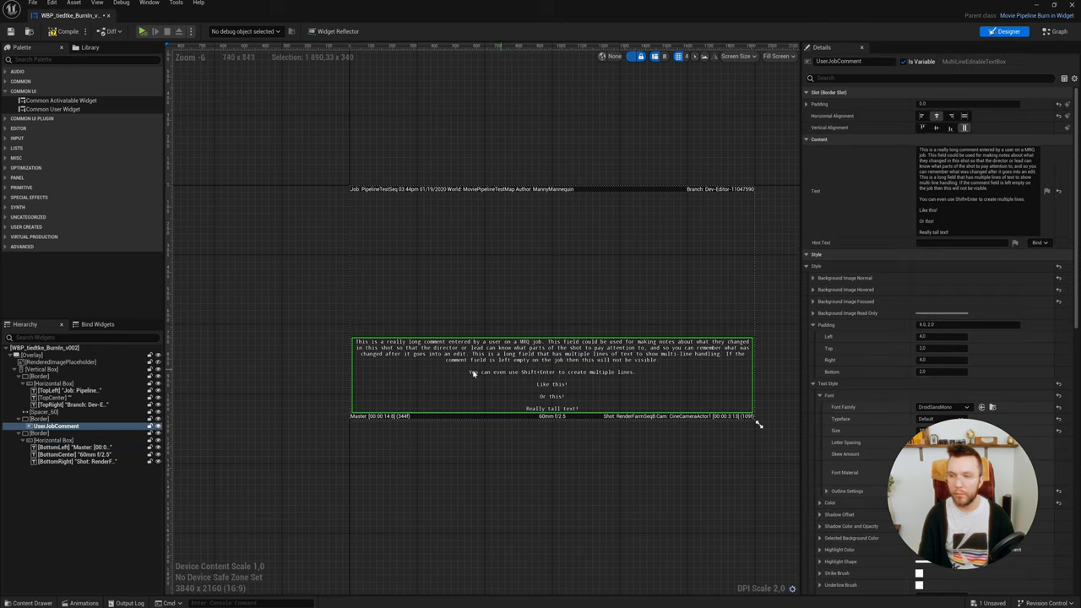
mouse_move(606, 393)
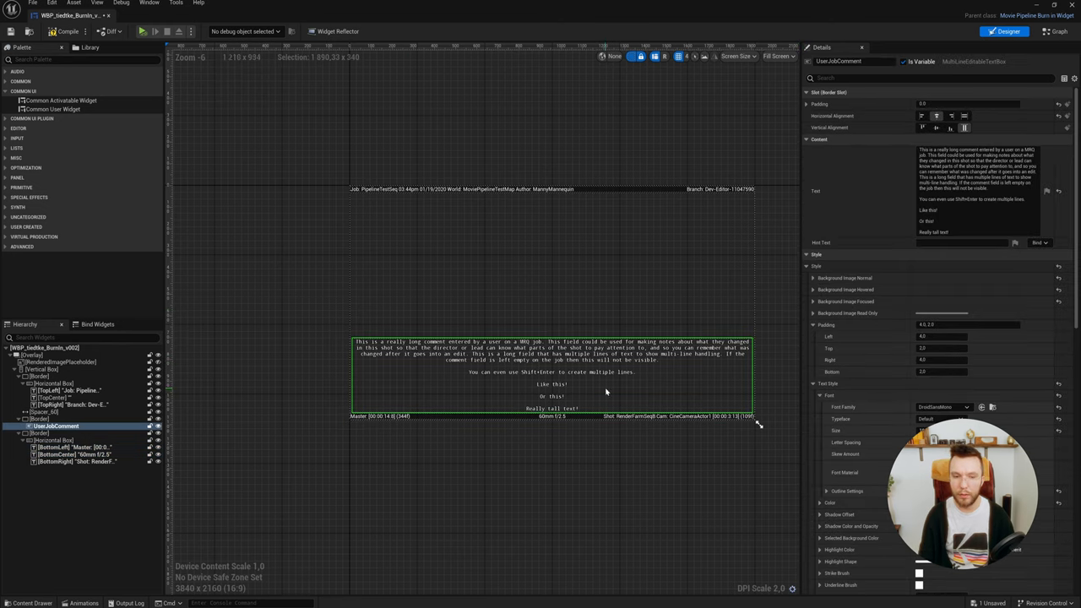
Set the job comment's font to Roboto and its bottom padding to 4.
click(811, 336)
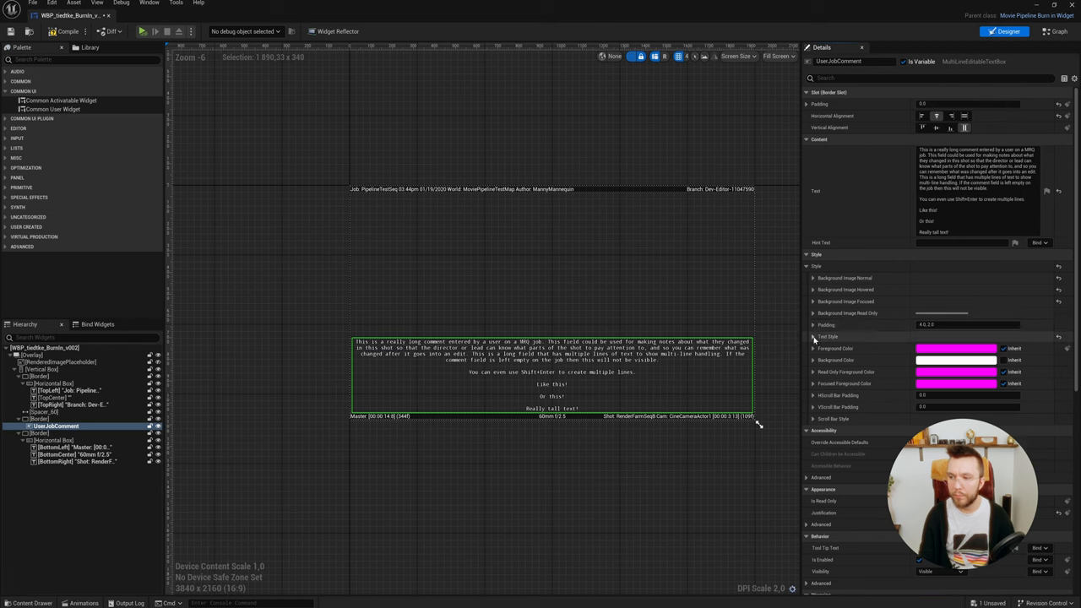
click(813, 336)
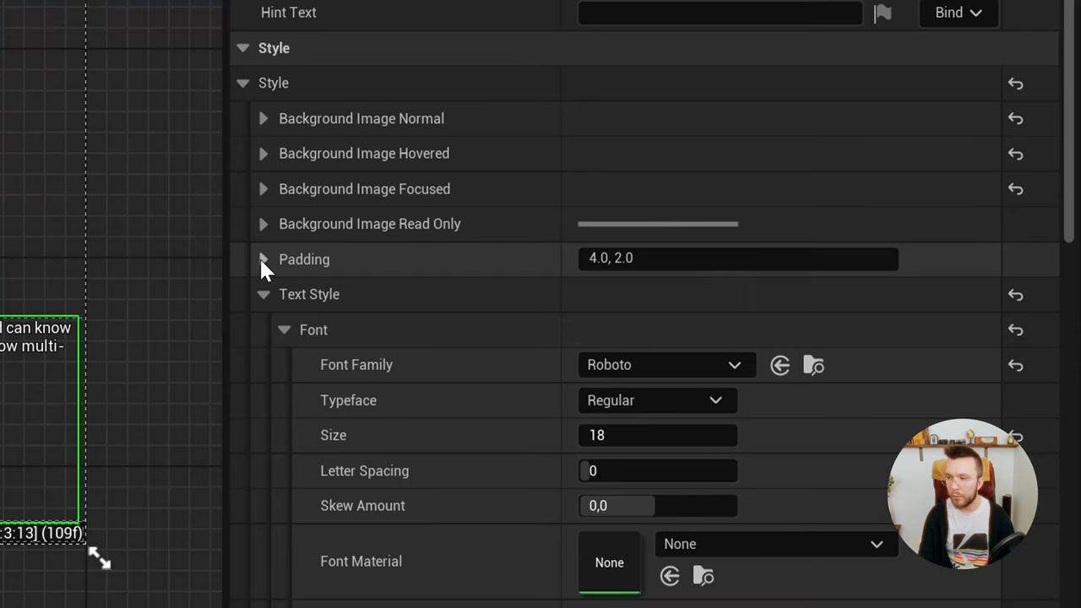
click(262, 259)
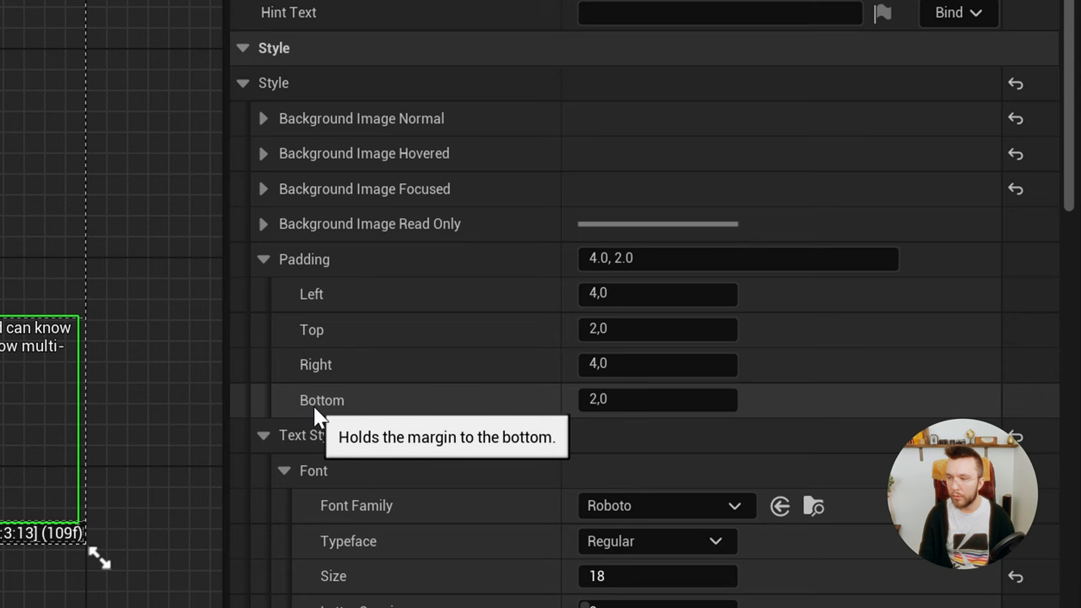
click(657, 399)
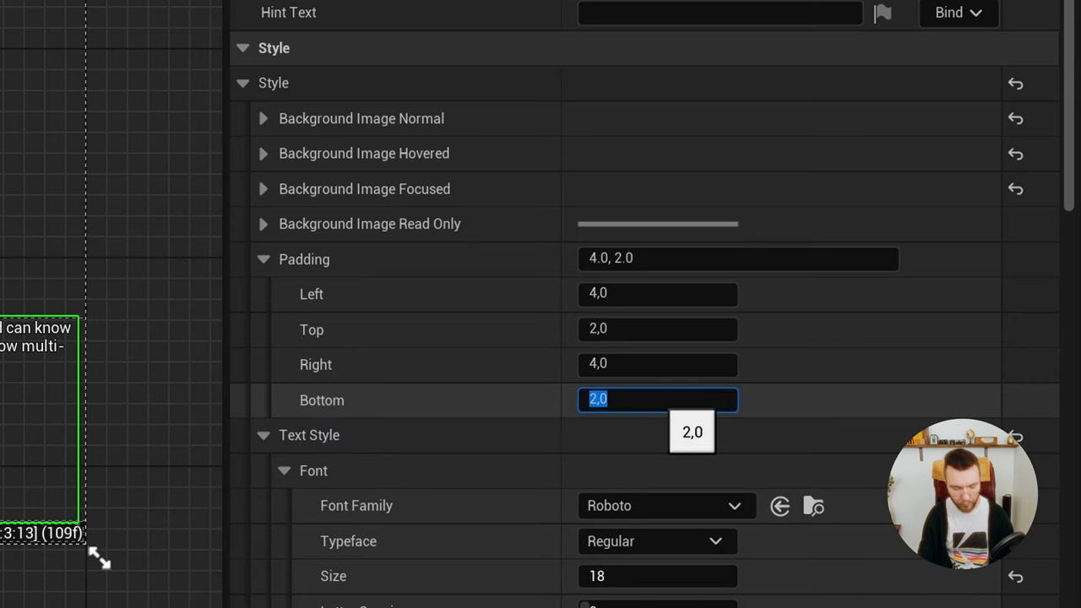
text(4)
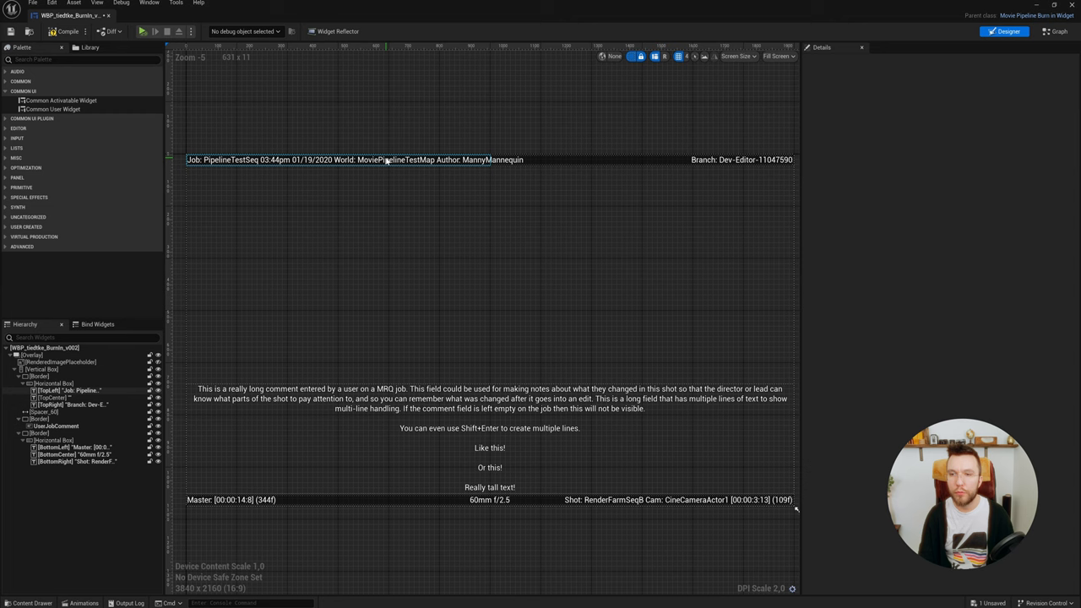
Select the TopCenter text block so its label text can be cleared.
click(68, 407)
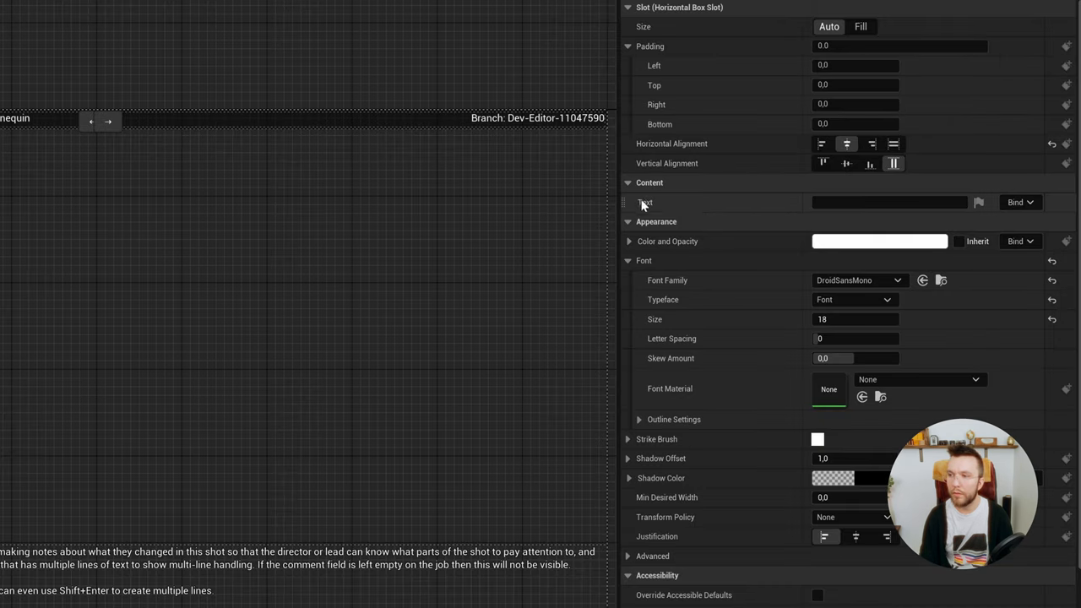
Title the top-centre label 'Data Burn In' and switch its font to Roboto.
click(889, 202)
text(t)
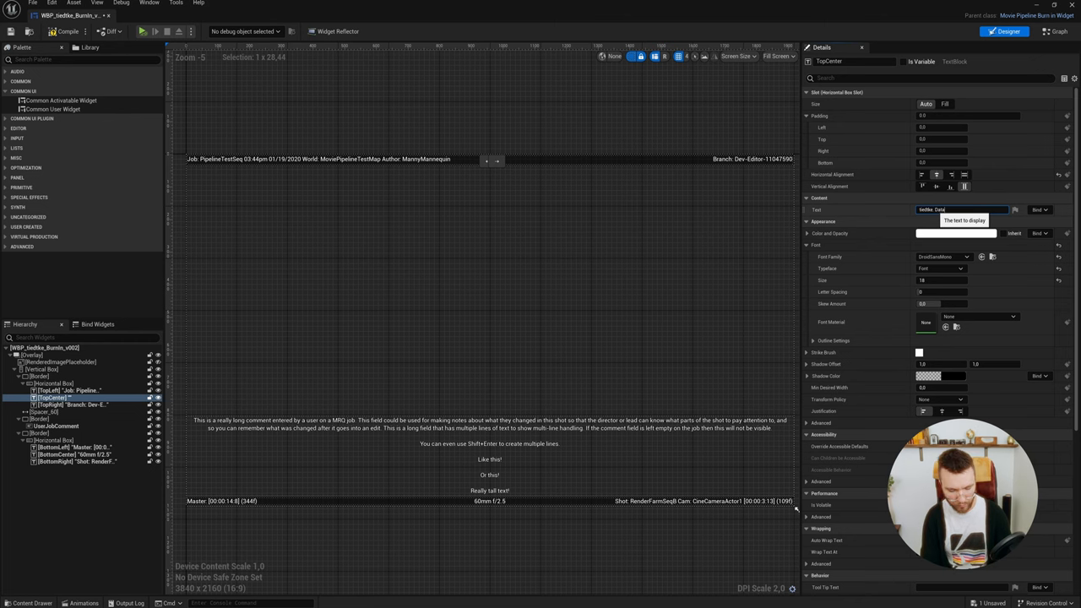
text(iedtke. Data Burn In)
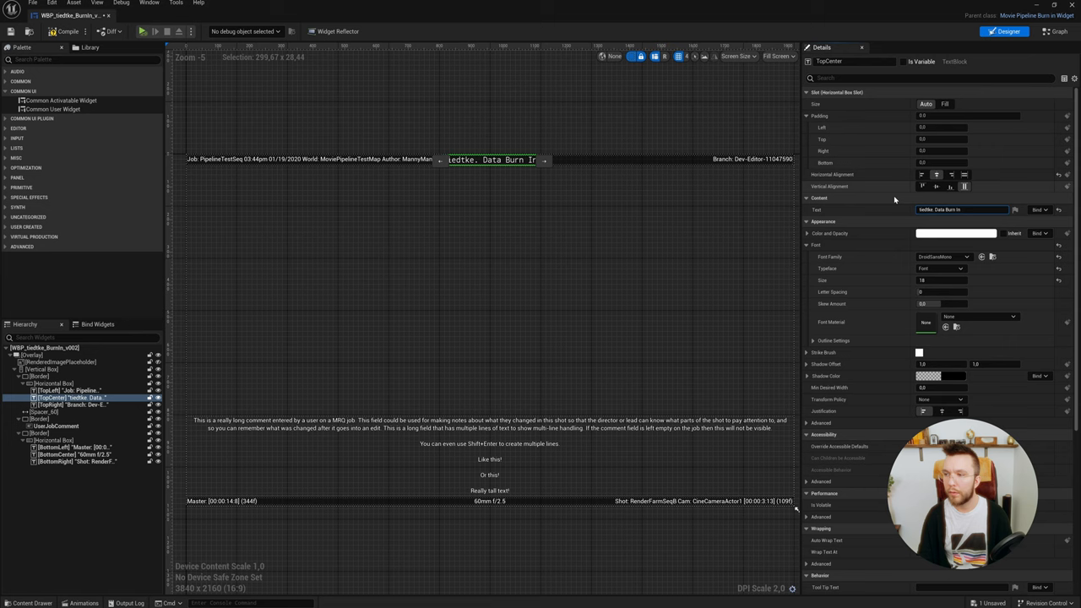
click(940, 257)
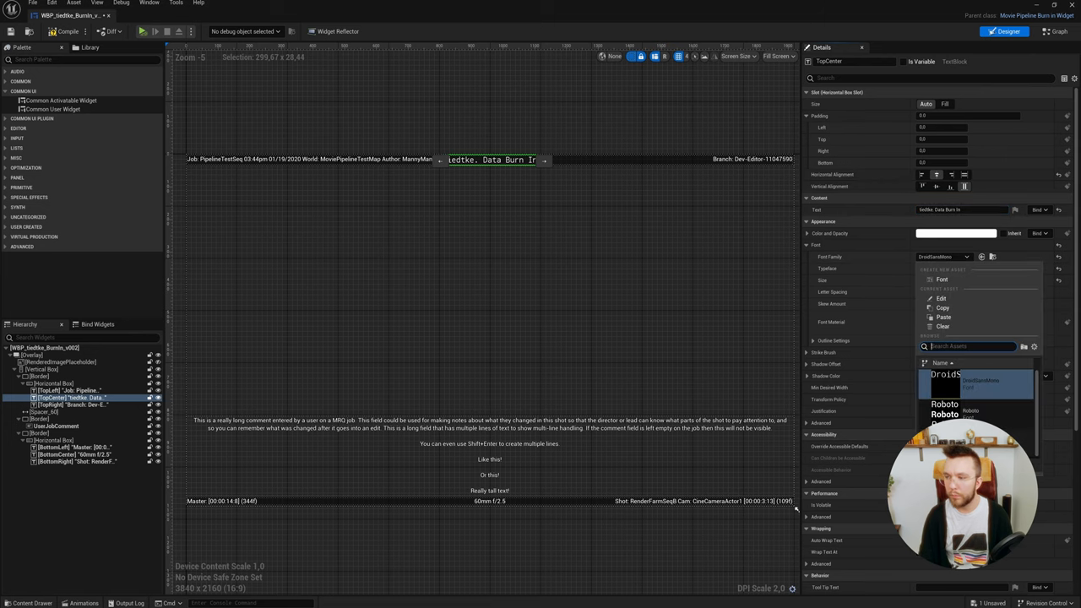
click(943, 402)
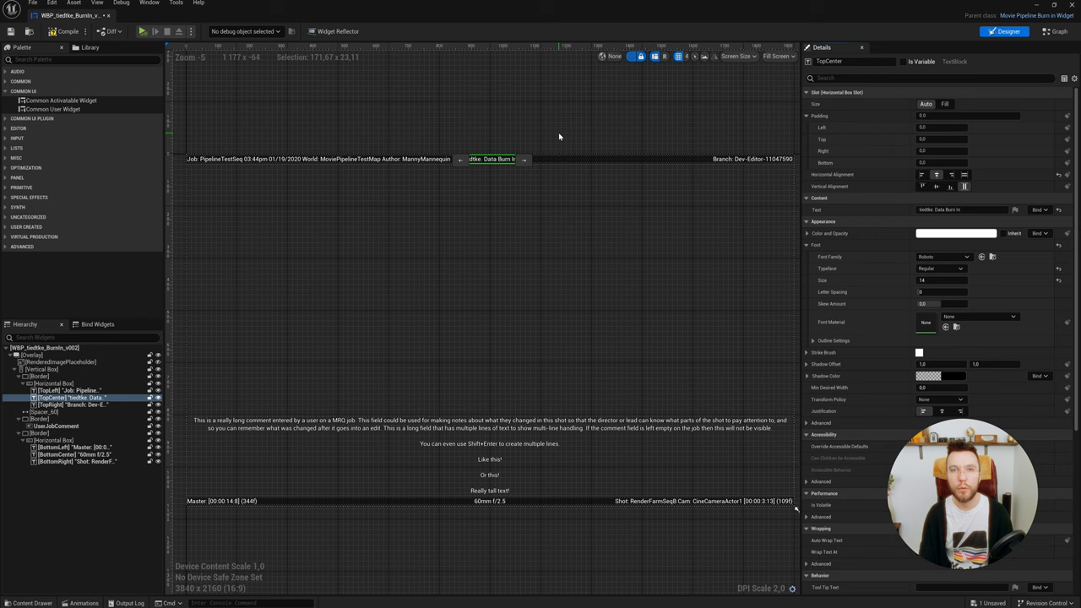
Relabel the top-right text 'Camera TC' and move to the widget's blueprint graph.
click(956, 233)
text(Timecode)
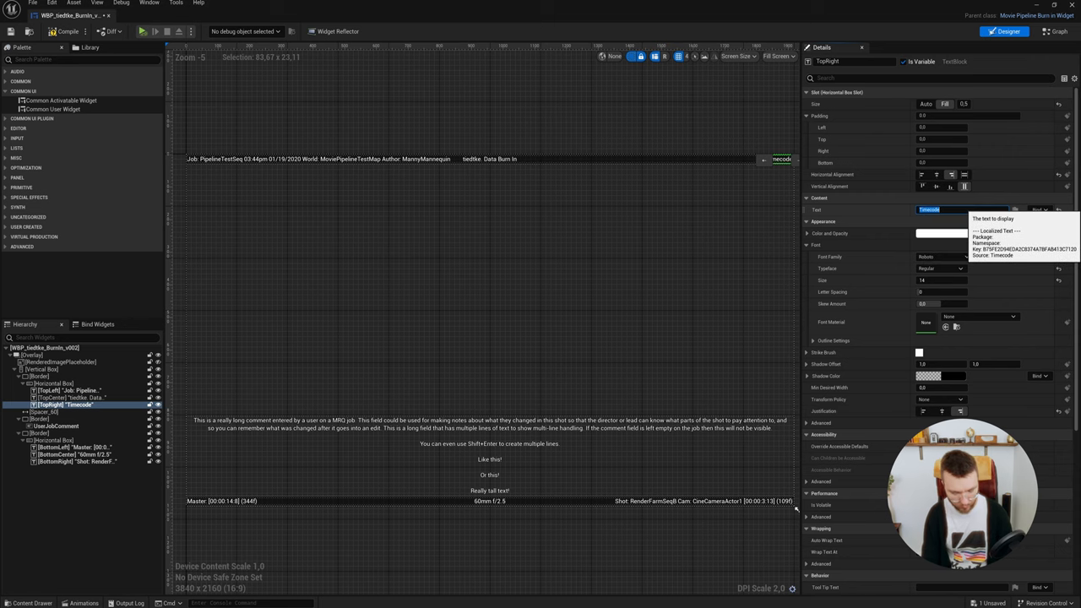
text(Camera TC)
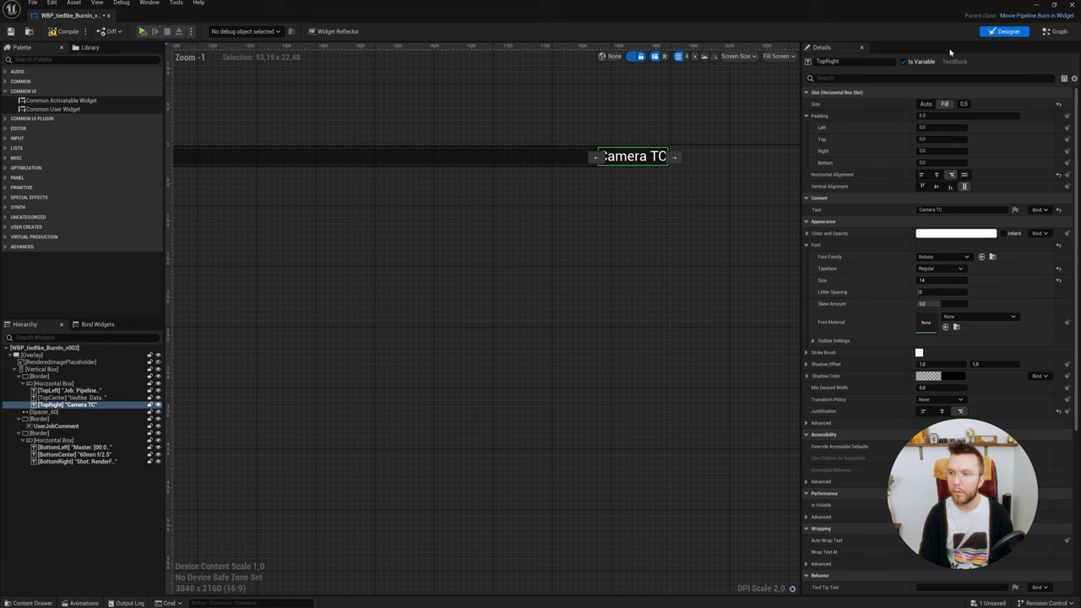
click(1051, 32)
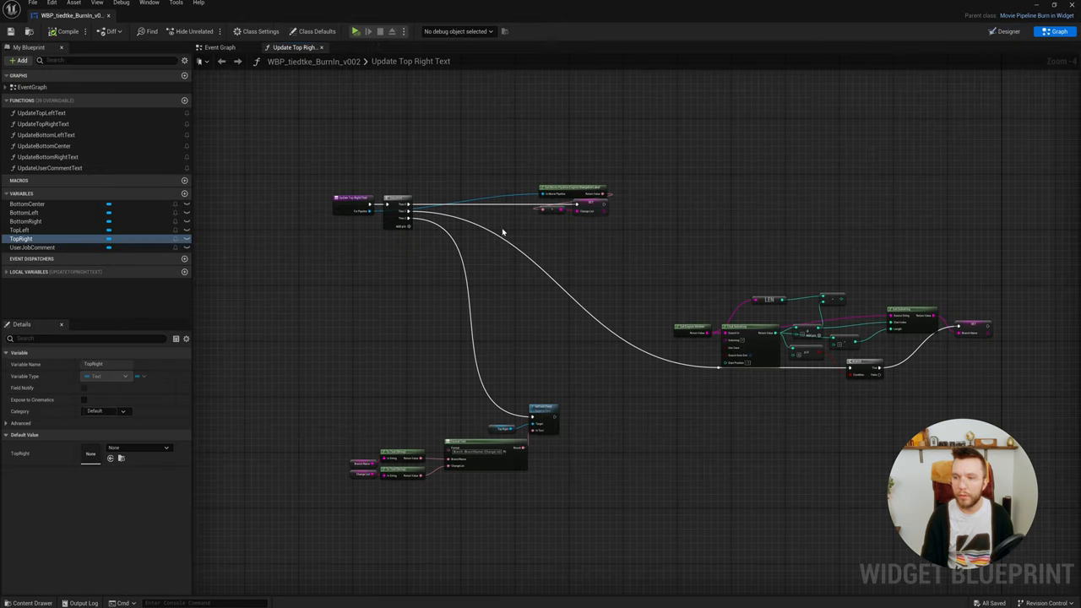
mouse_move(498, 243)
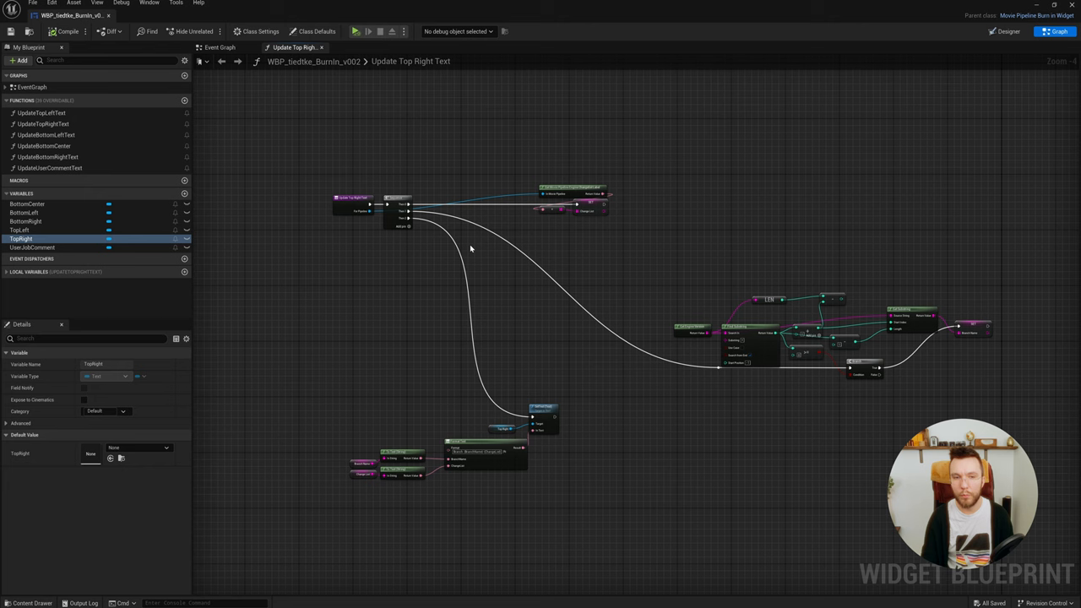
mouse_move(386, 237)
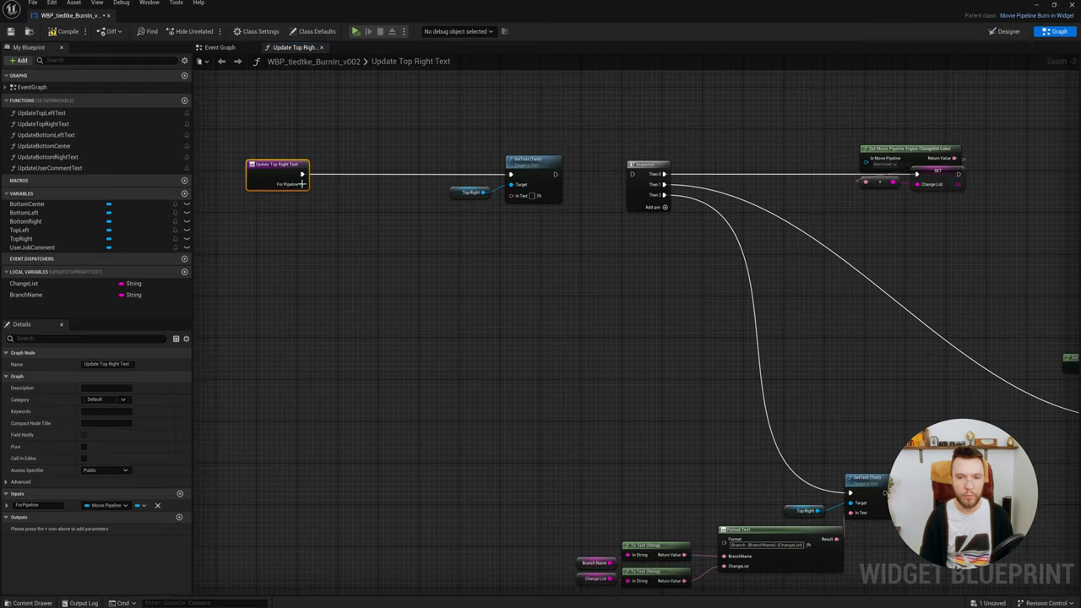
mouse_move(275, 253)
text(get)
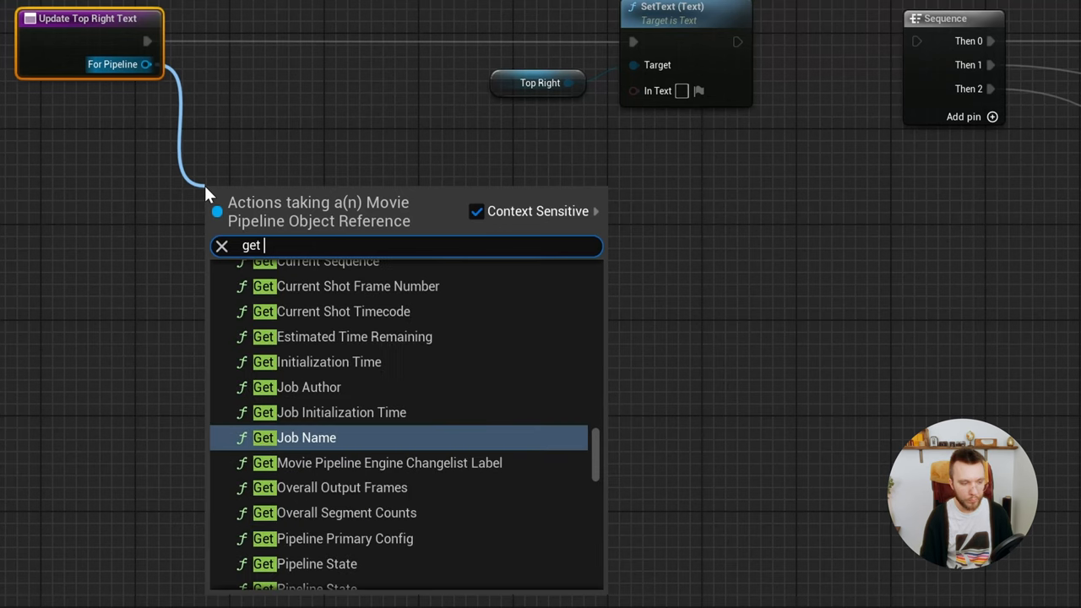
Wire Get Current Segment Name into the top-right SetText and save the blueprint.
text(c)
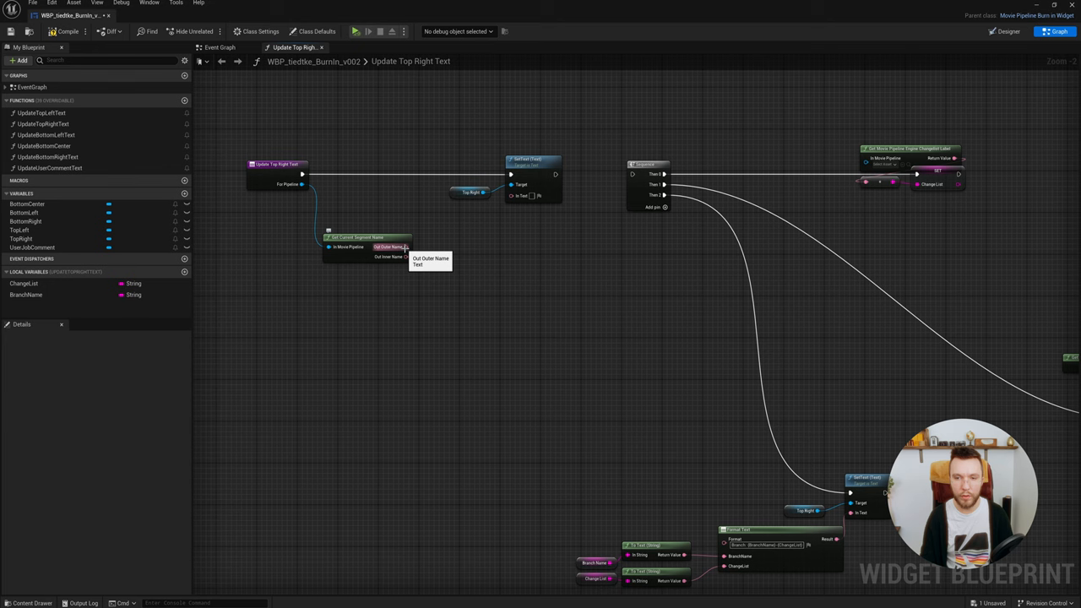
drag(404, 246, 516, 195)
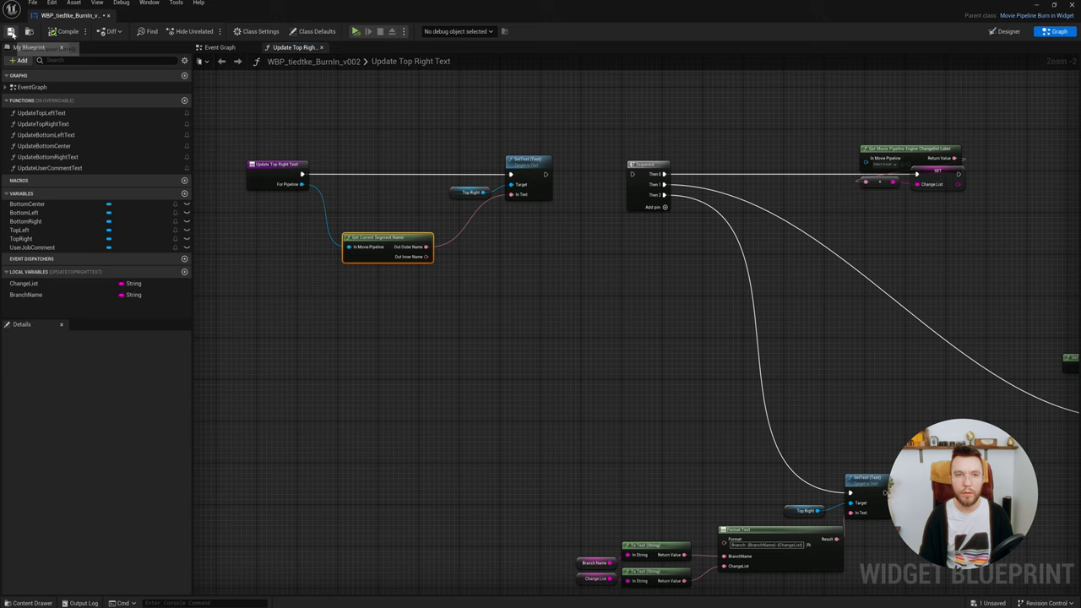
click(988, 32)
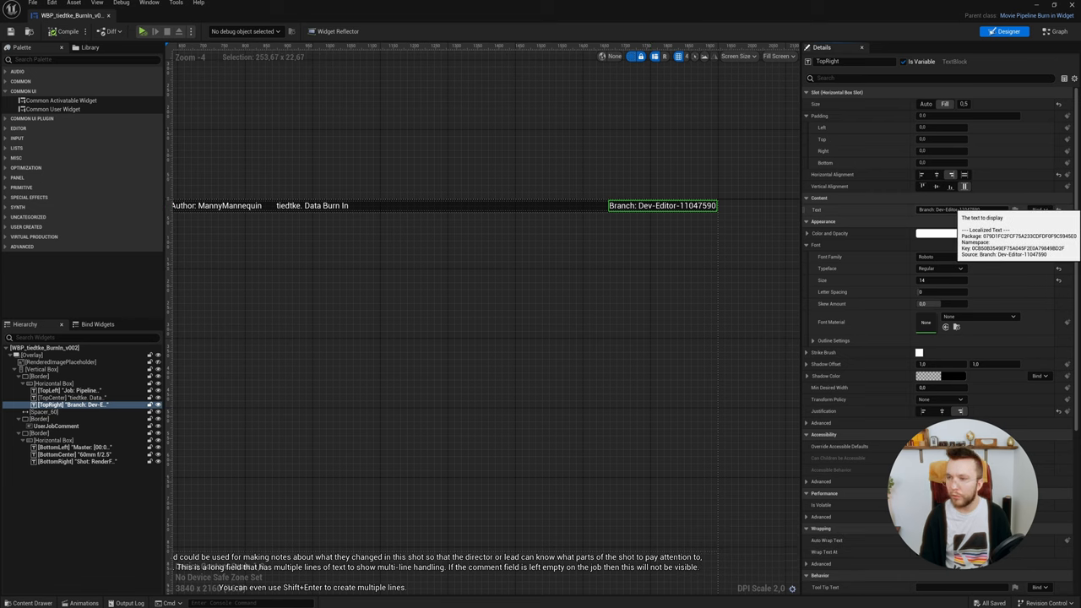
Replace the top-right label's branch placeholder with the text 'Camera'.
click(958, 209)
text({)
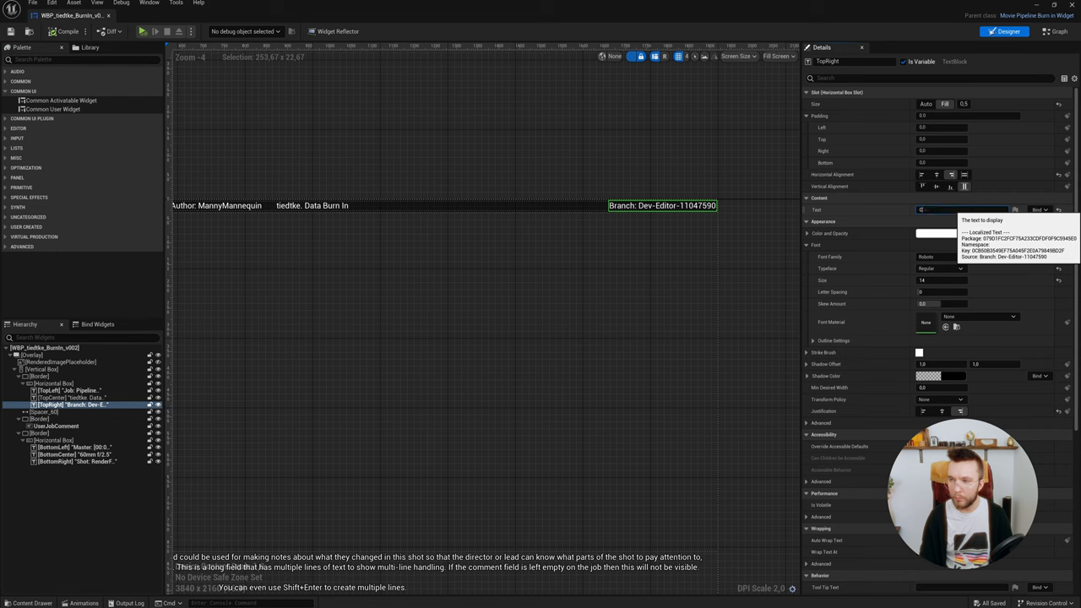
text(Camera)
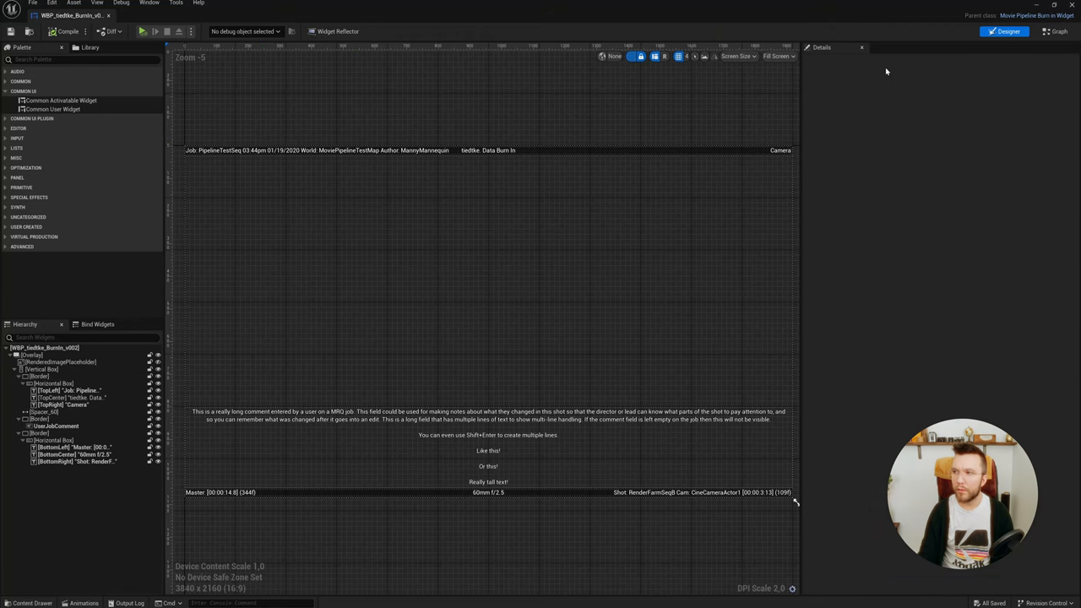
Round the focal length and format the text as {FocalLength}mm f/{FStop} without focus distance.
click(1053, 33)
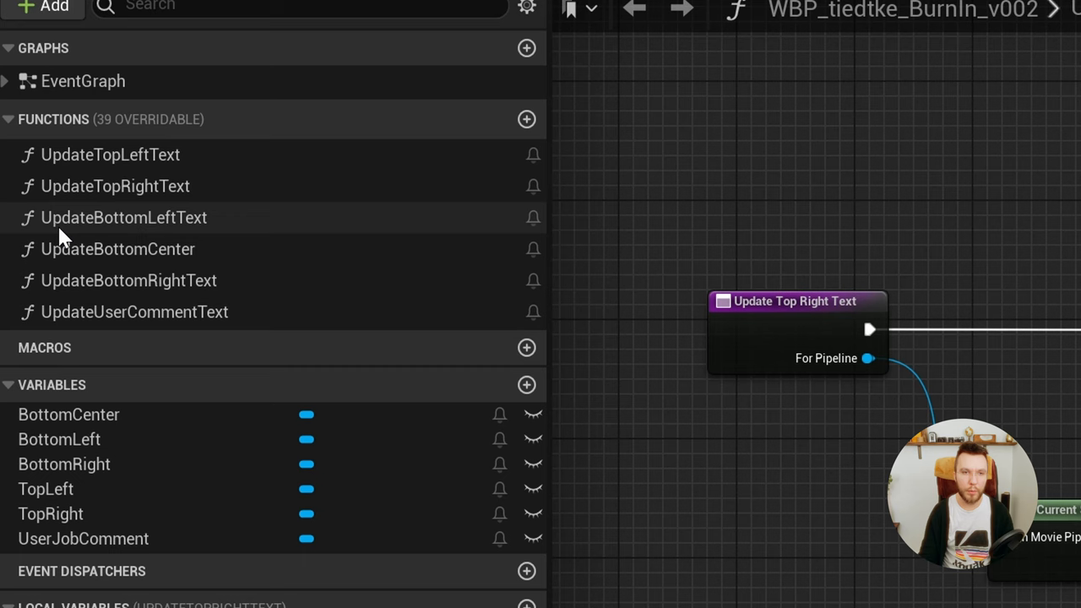
mouse_move(119, 251)
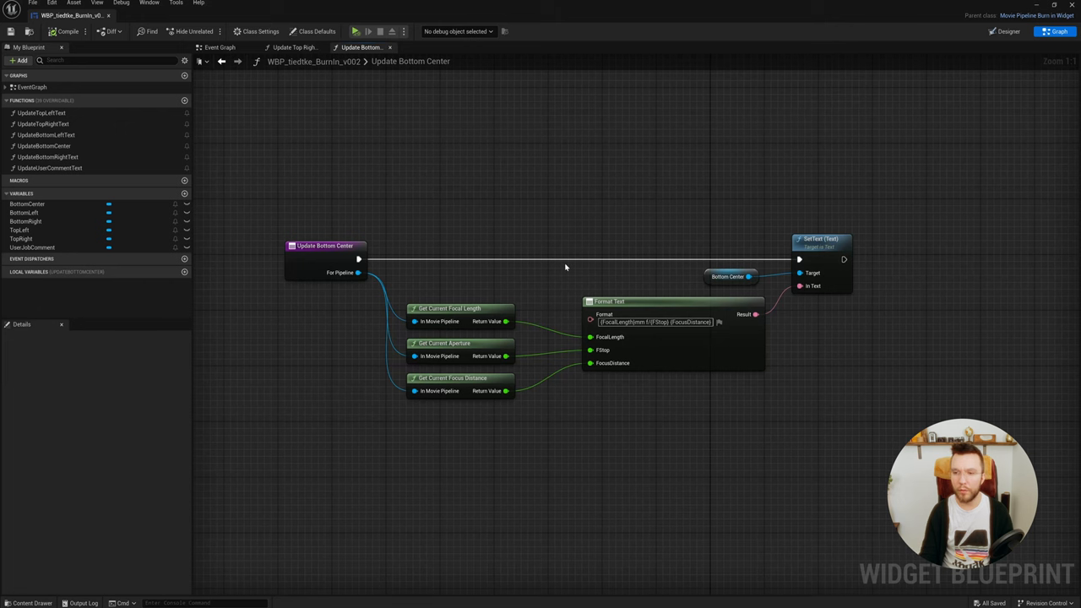
mouse_move(456, 382)
text(round)
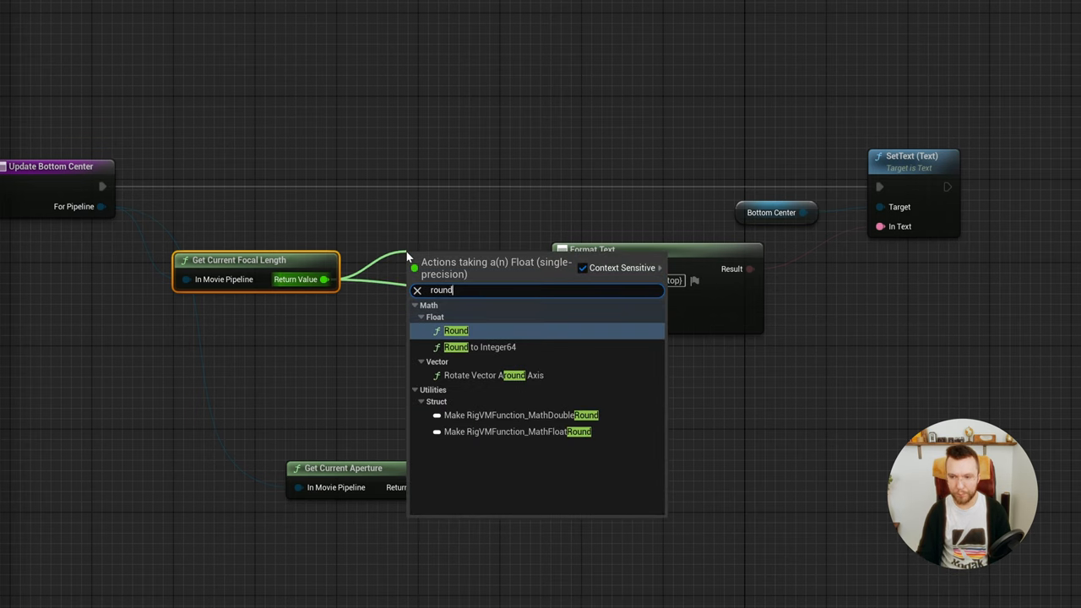
click(455, 330)
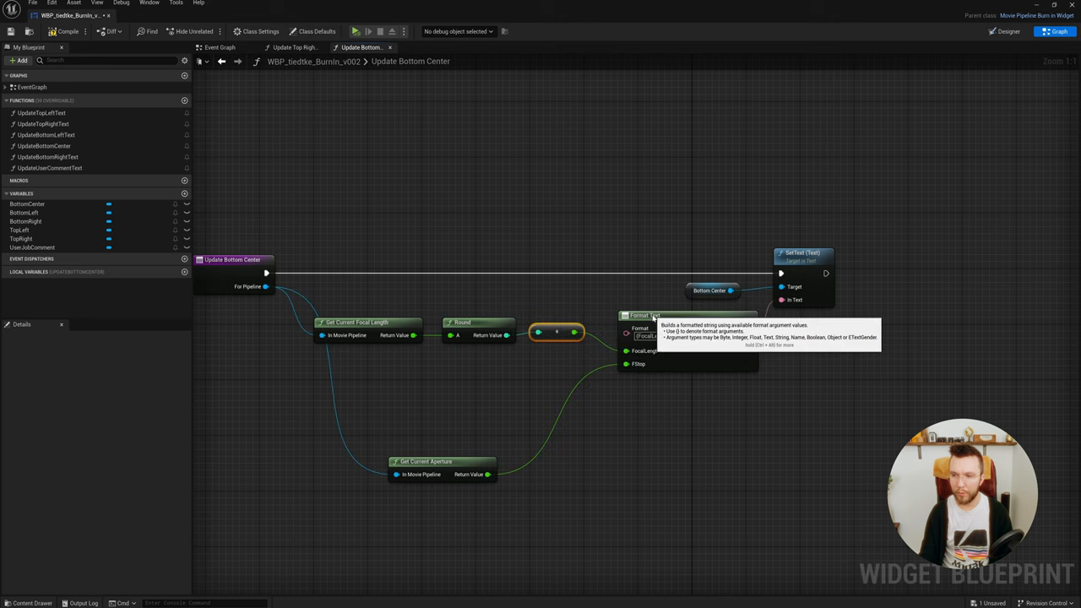
click(654, 315)
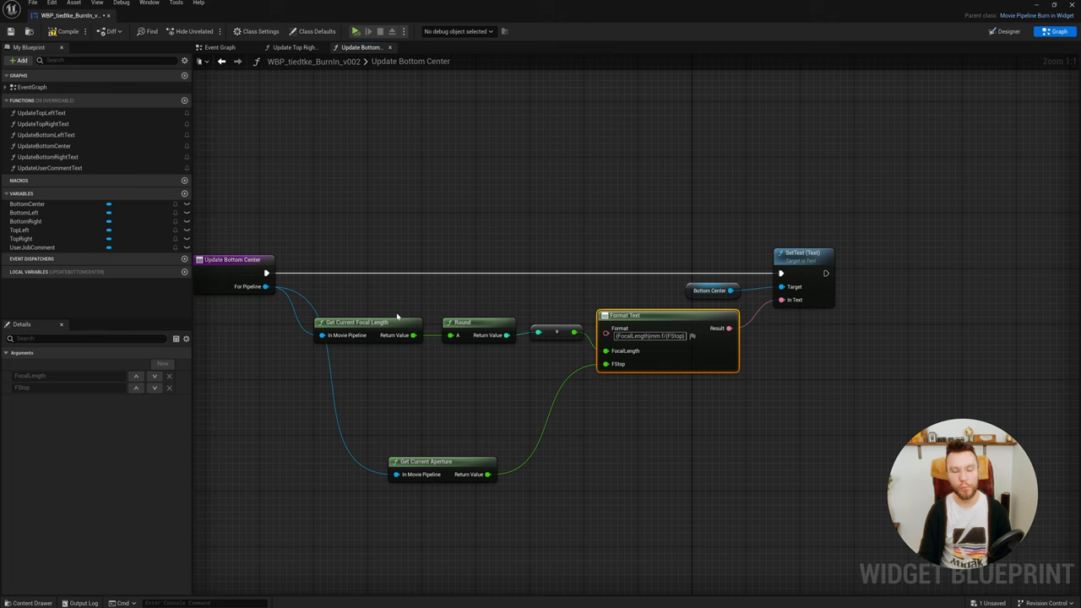
mouse_move(487, 319)
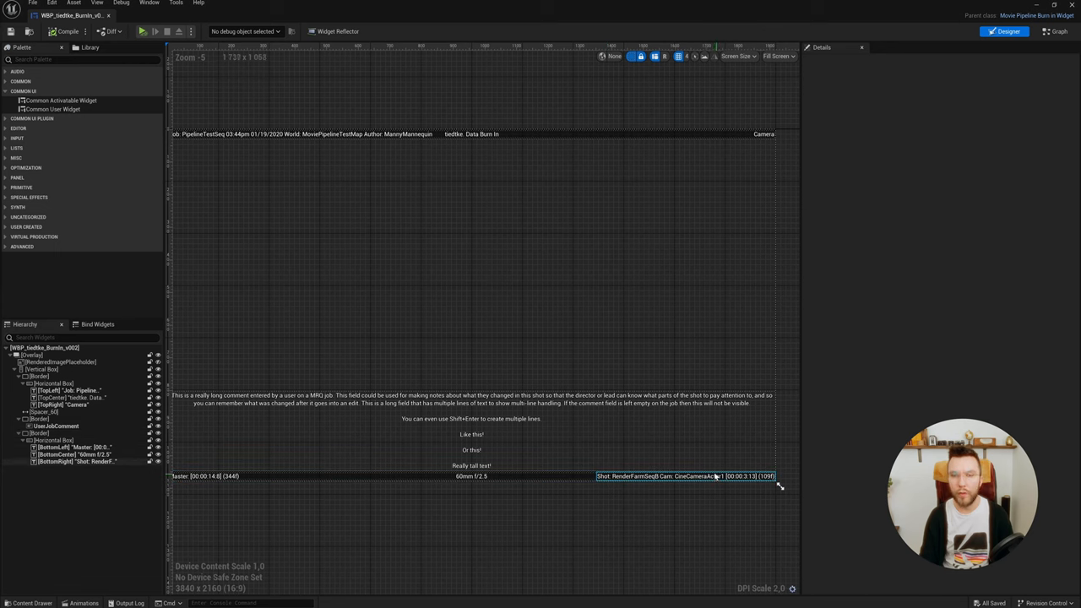
Select the BottomRight shot label to reach its UpdateBottomRightText function.
click(687, 476)
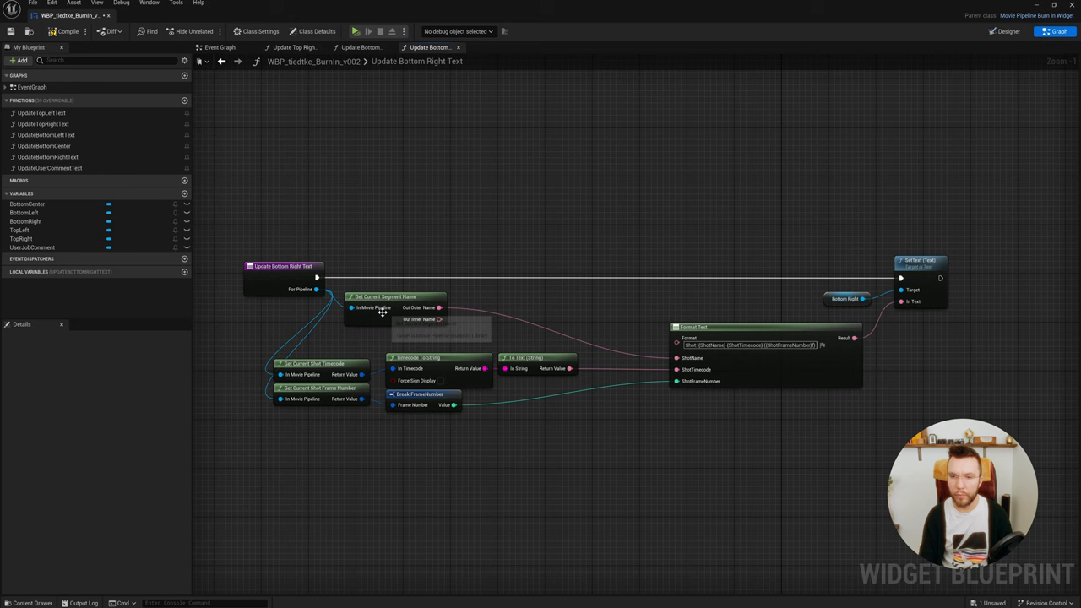
mouse_move(374, 297)
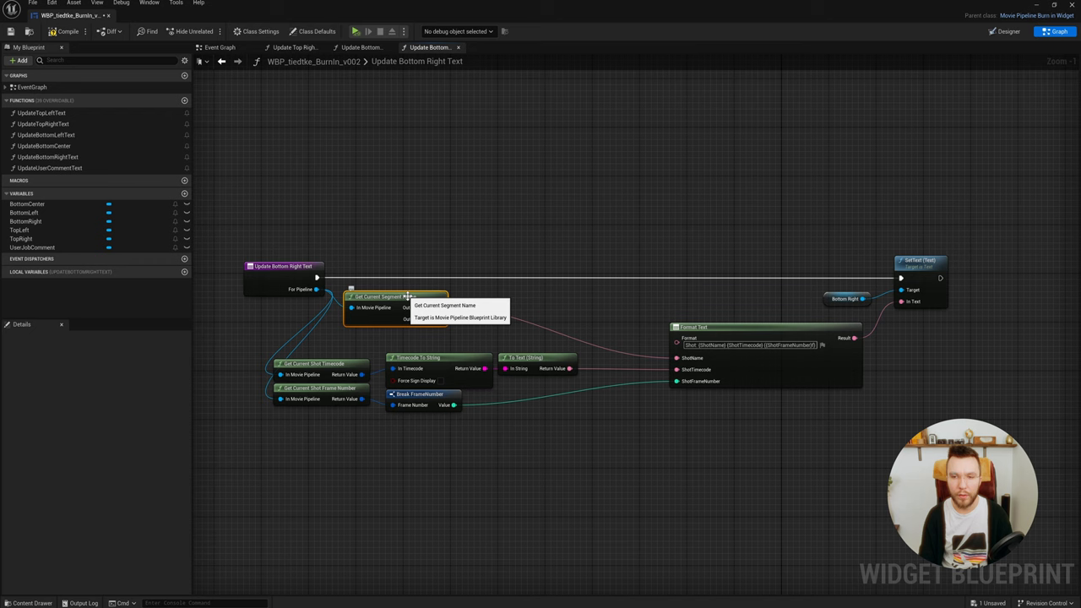
mouse_move(431, 285)
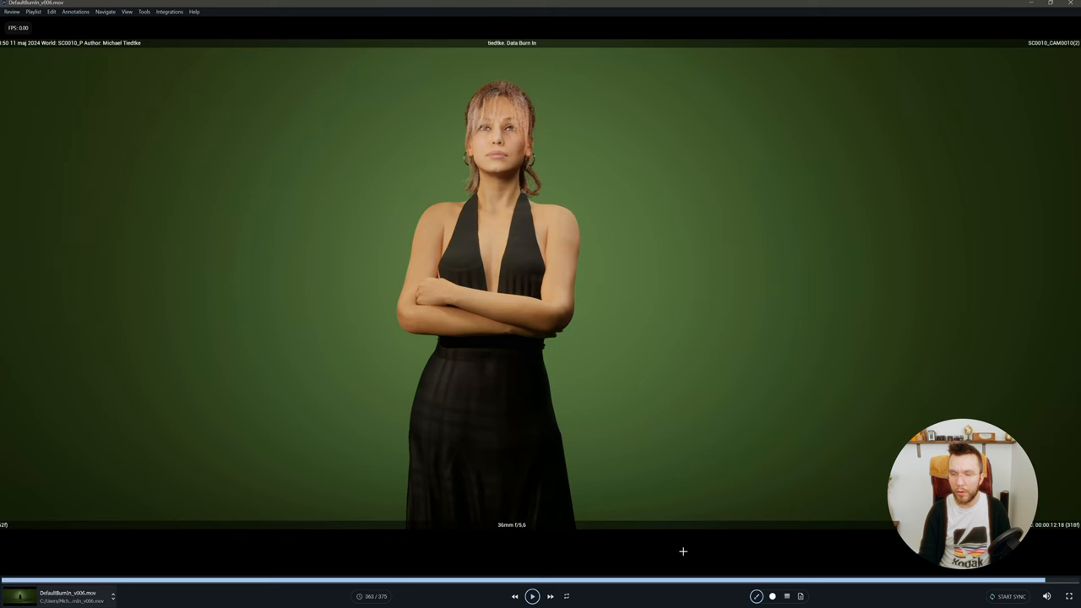
mouse_move(699, 389)
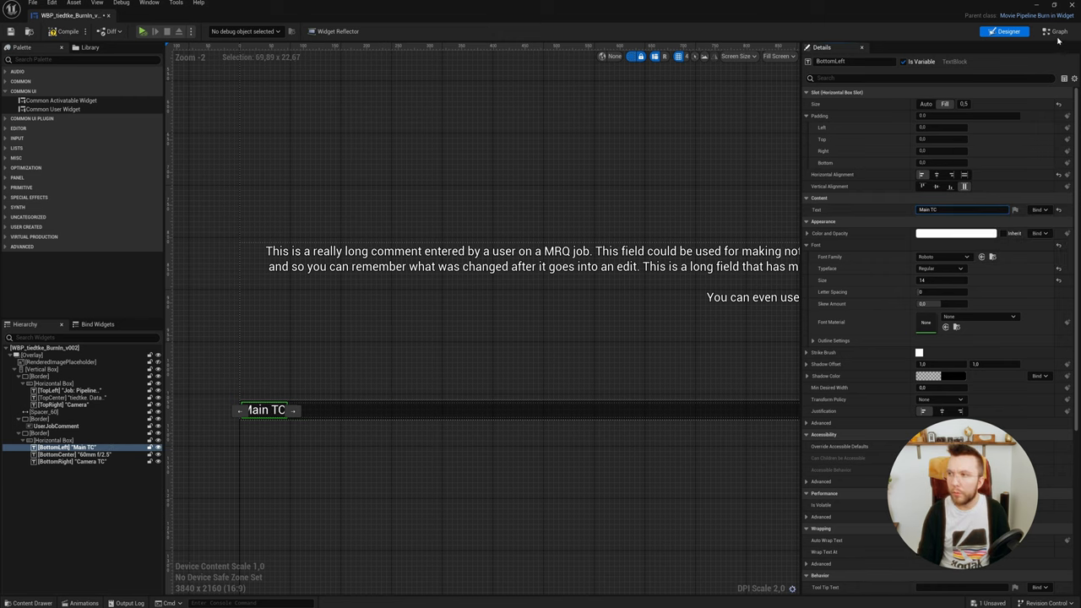
Review the Update Bottom Left Text graph with its "Main TC:" Format Text, then return to Designer.
click(1050, 31)
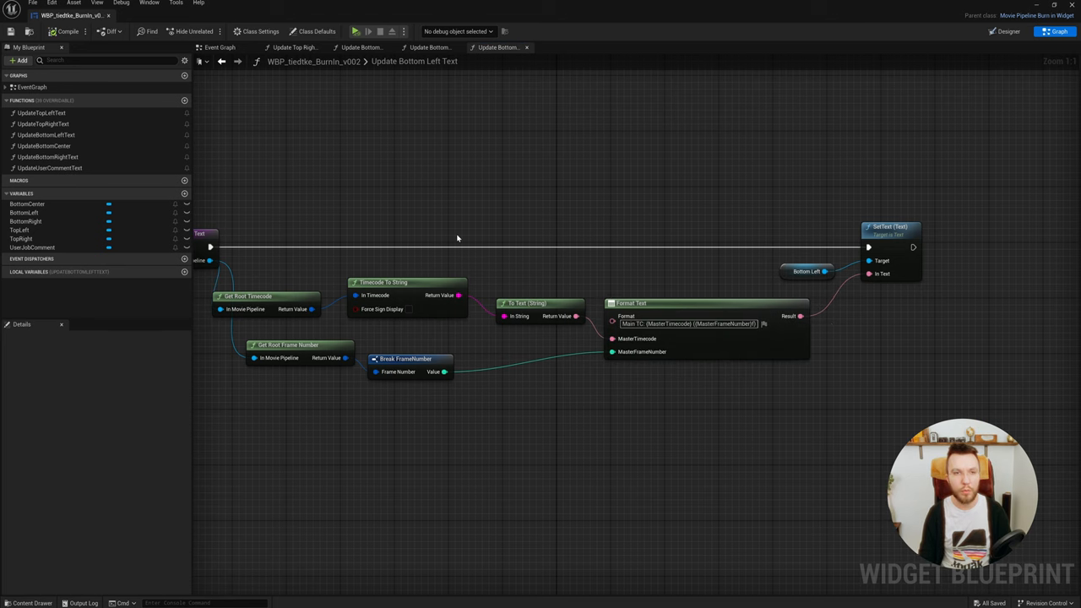
click(1000, 32)
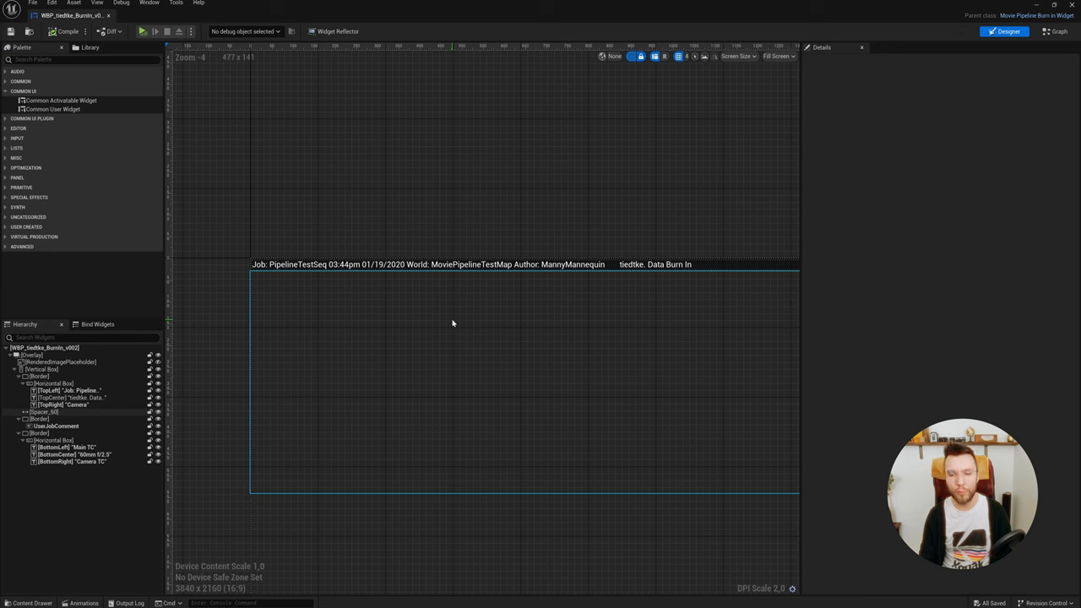
Select the TopLeft text block and view its Update Top Left Text Format Text pins.
click(426, 265)
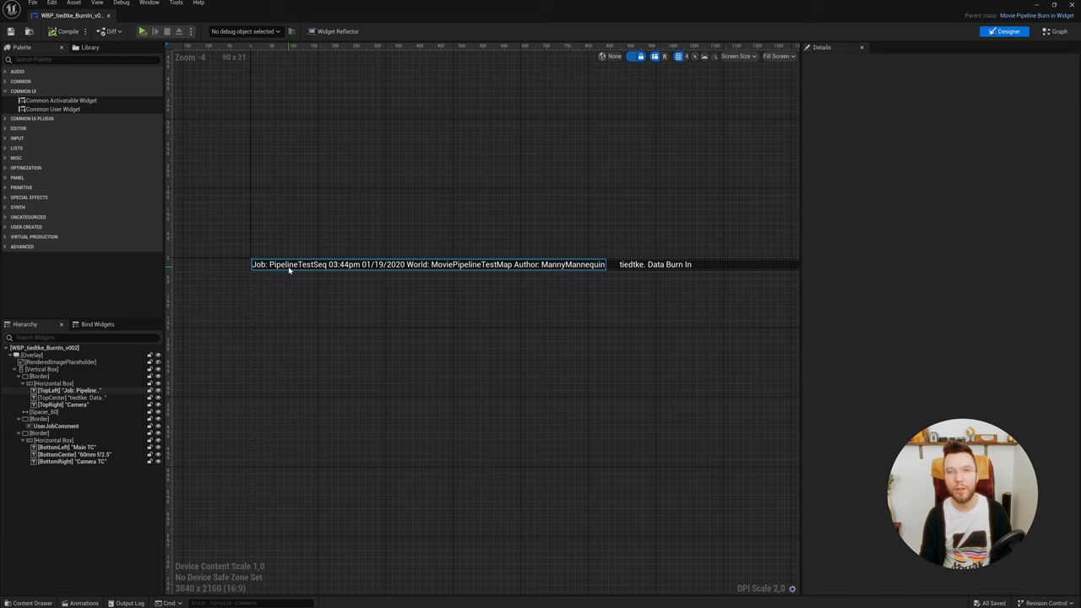
click(1051, 33)
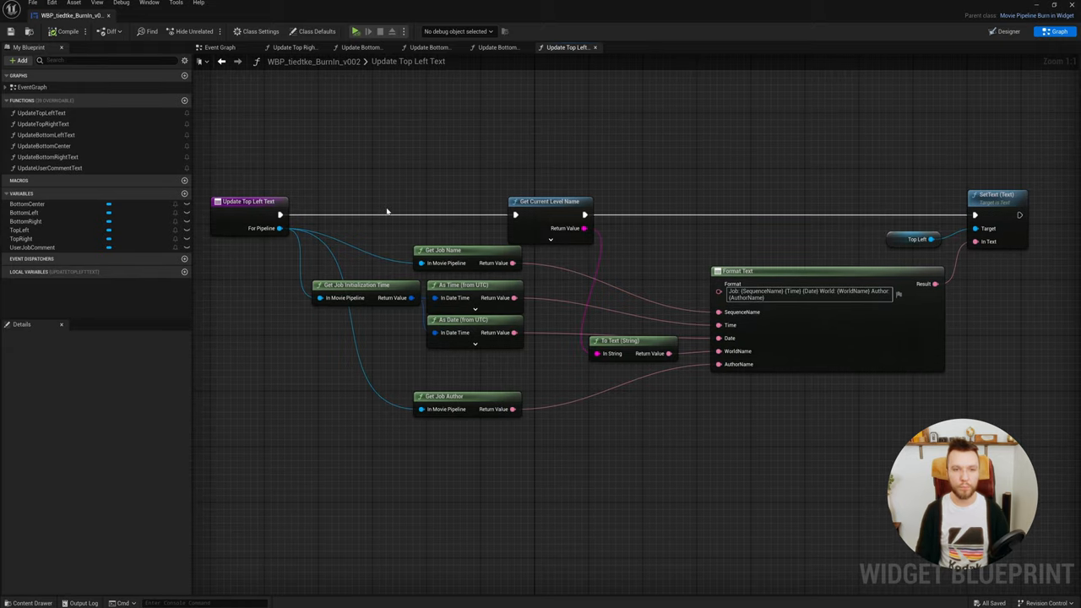
mouse_move(369, 235)
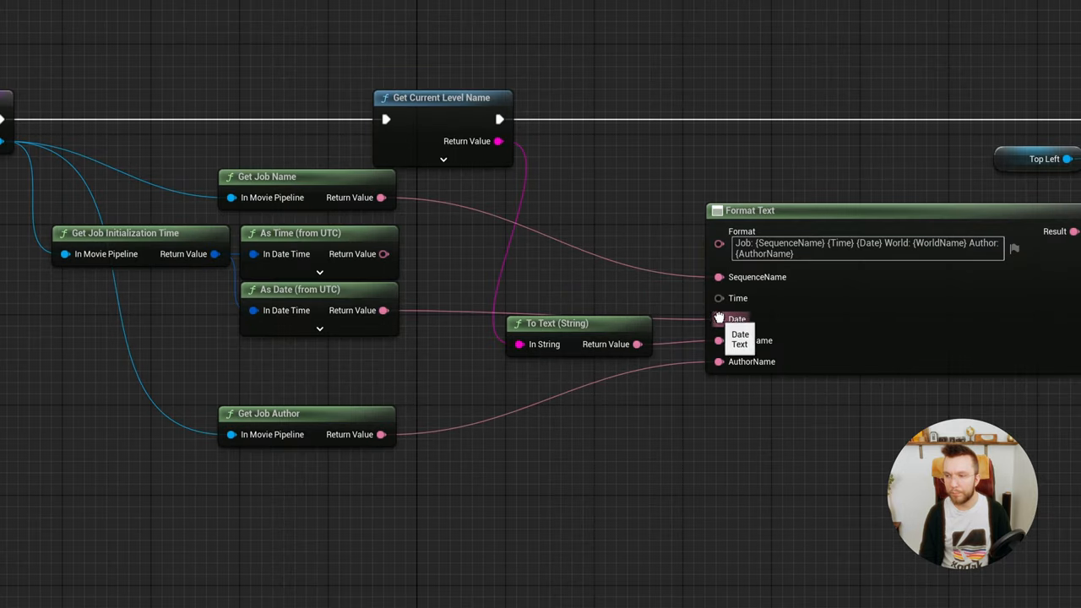
mouse_move(876, 267)
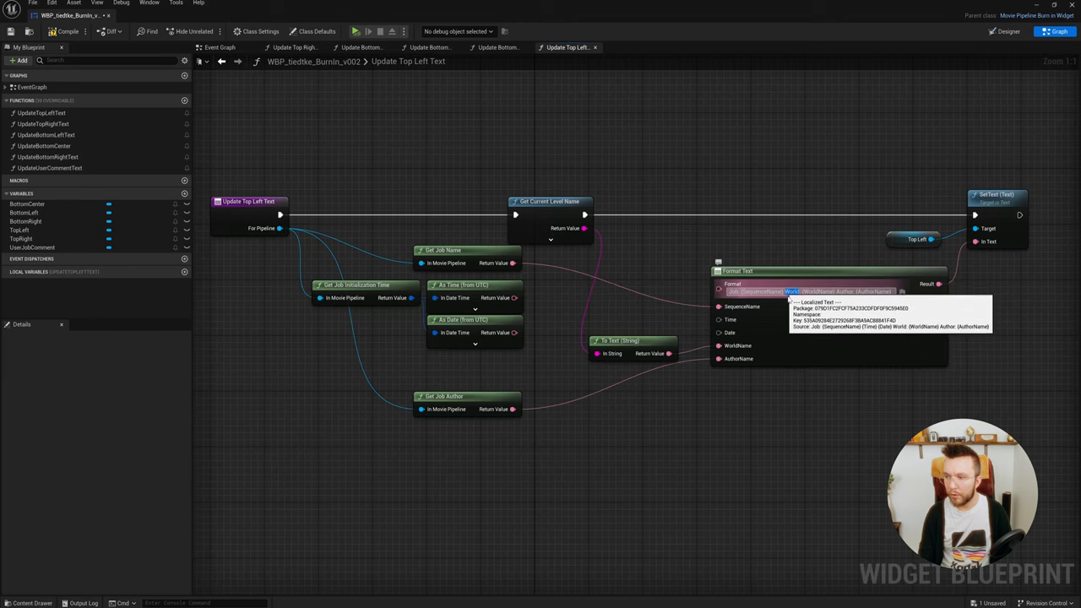
mouse_move(812, 321)
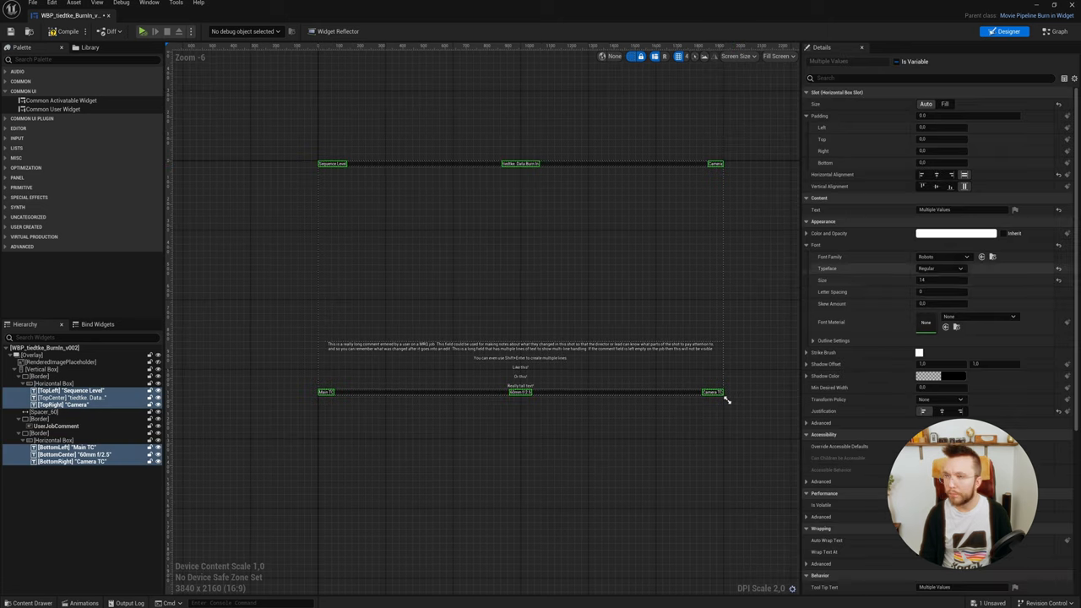
Set the Font Size of the selected burn-in text blocks to 24.
click(948, 280)
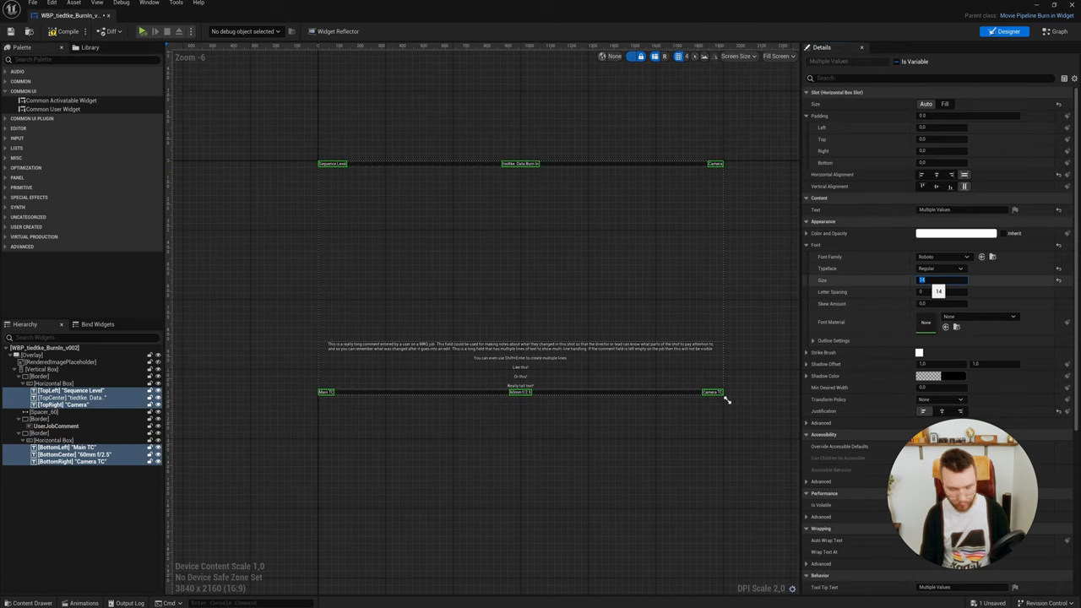
text(24)
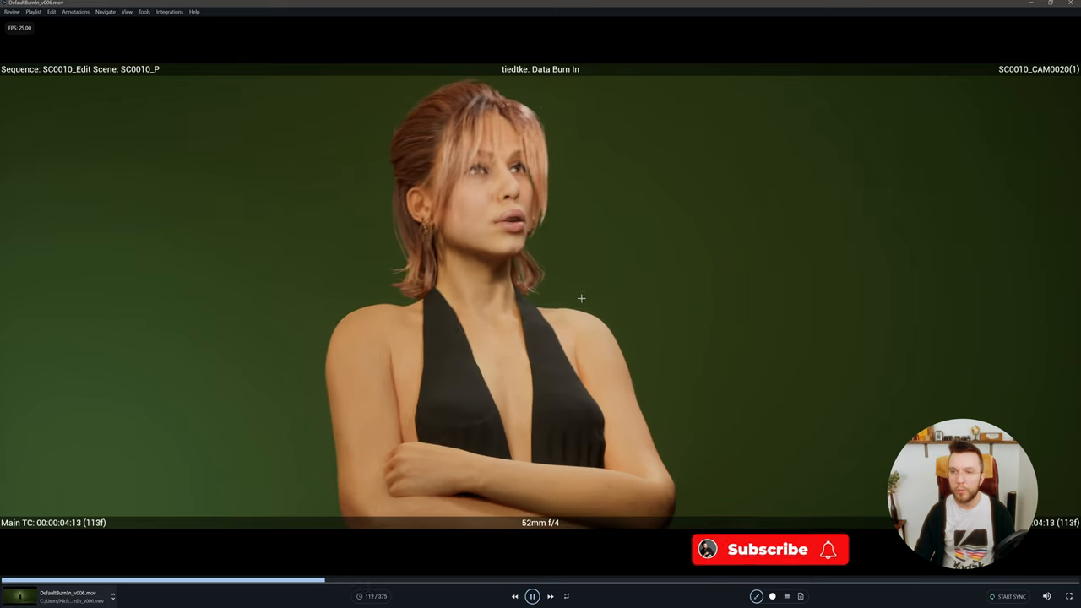
Pause the rendered clip and scrub the playhead forward to frame 225, shot SC0010_CAM0020.
click(769, 549)
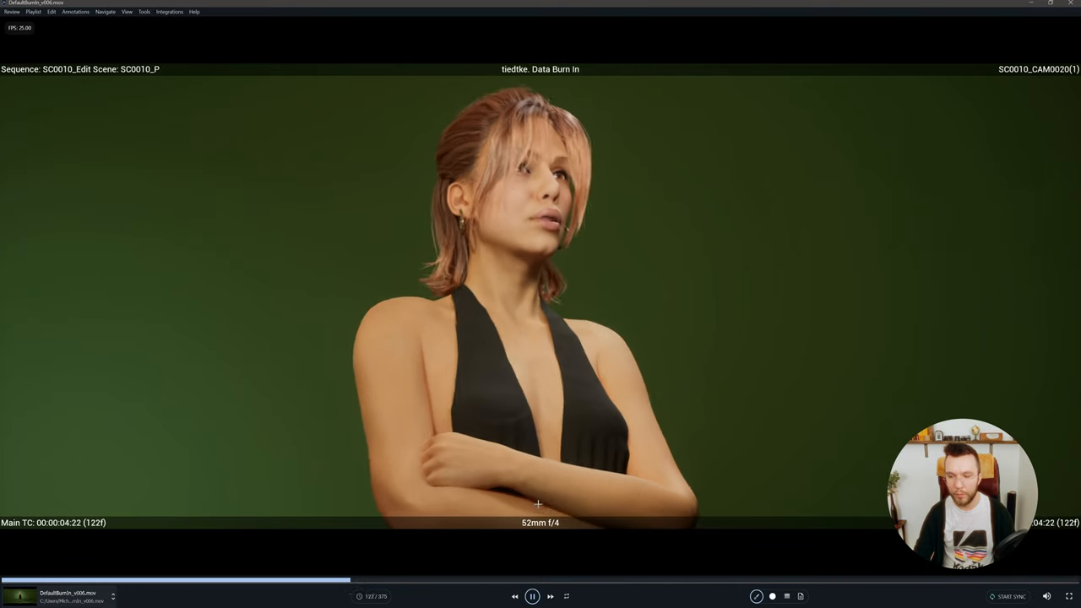
click(533, 596)
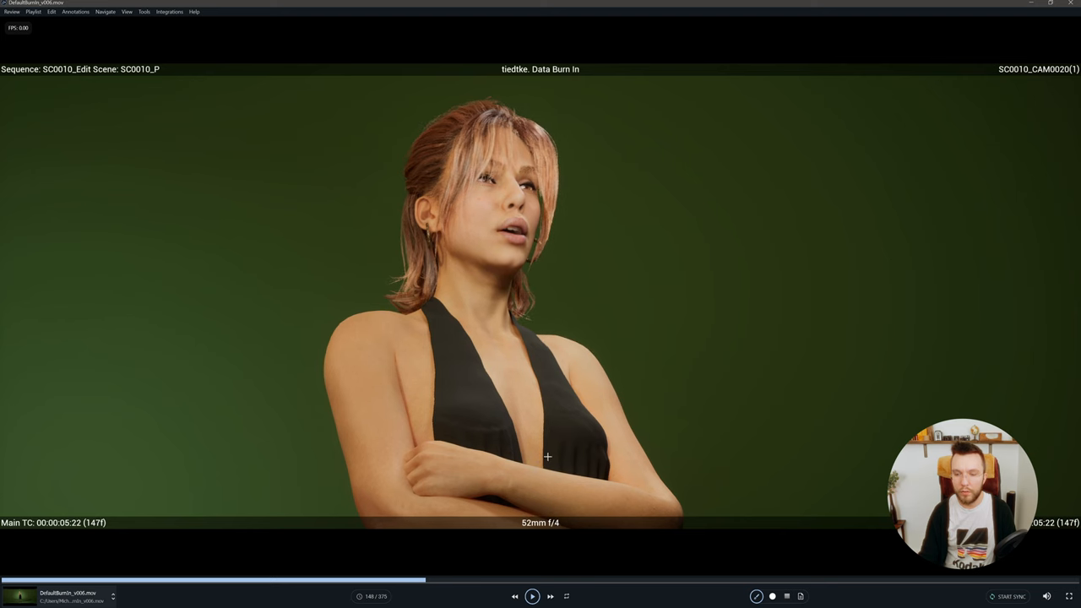
drag(427, 581, 638, 581)
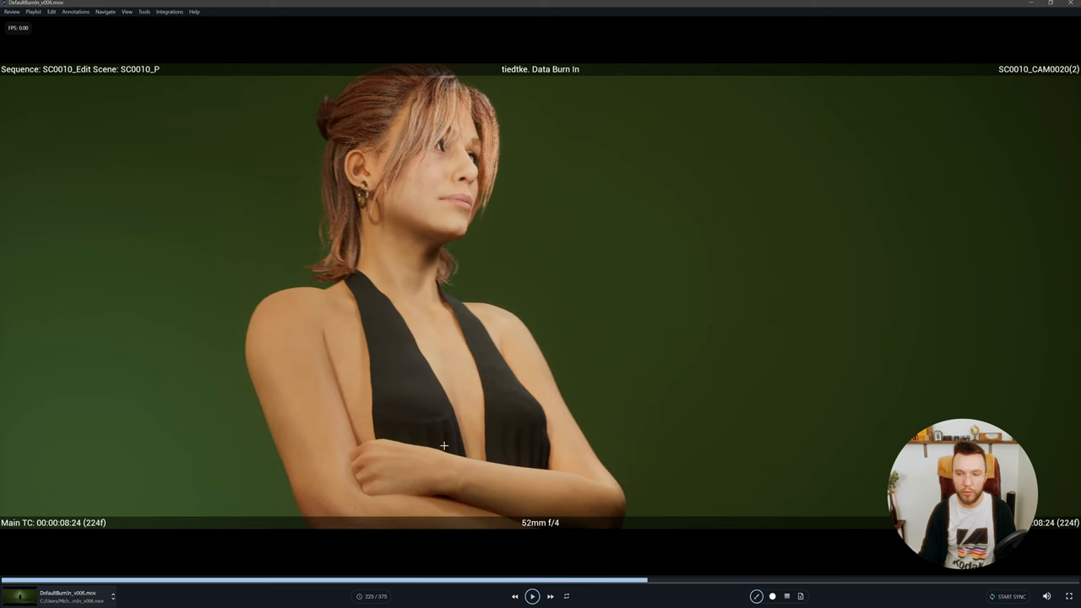
mouse_move(593, 351)
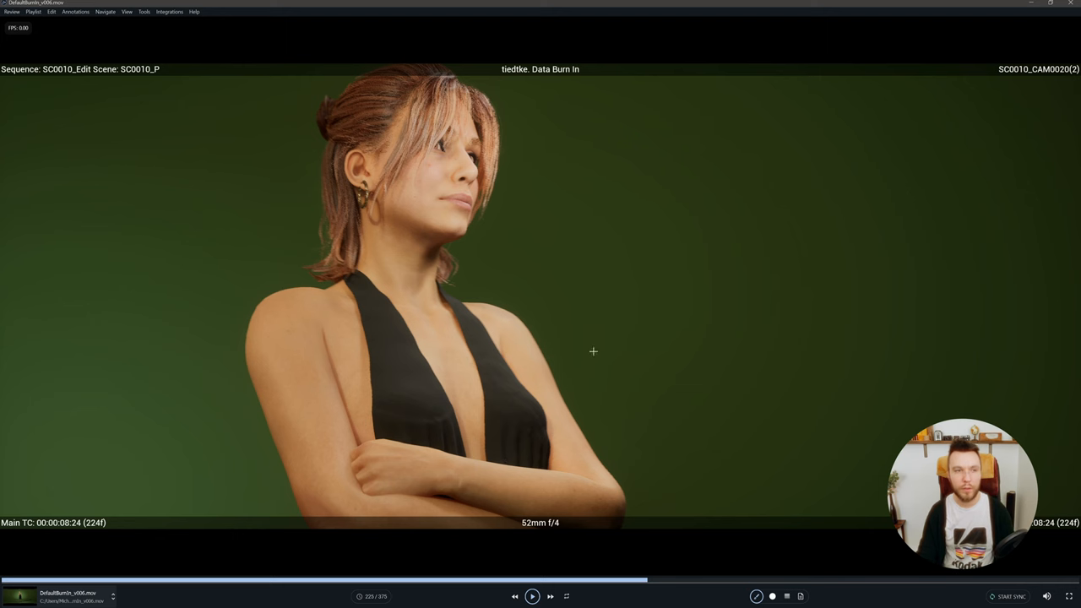
mouse_move(551, 315)
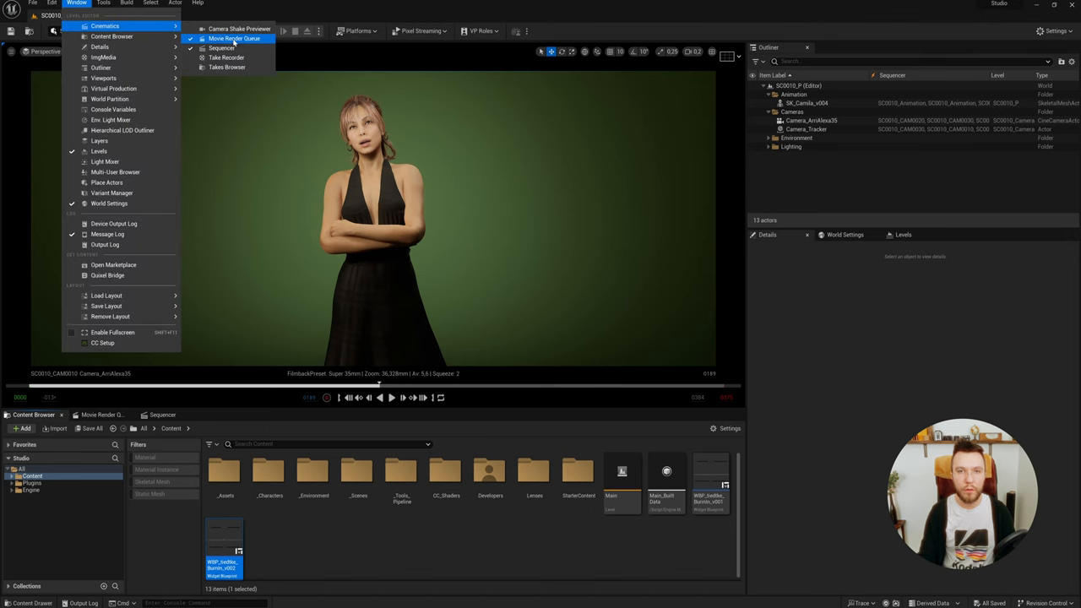
Bring up the Movie Render Queue and review the ProRes and anti-aliasing settings.
click(235, 37)
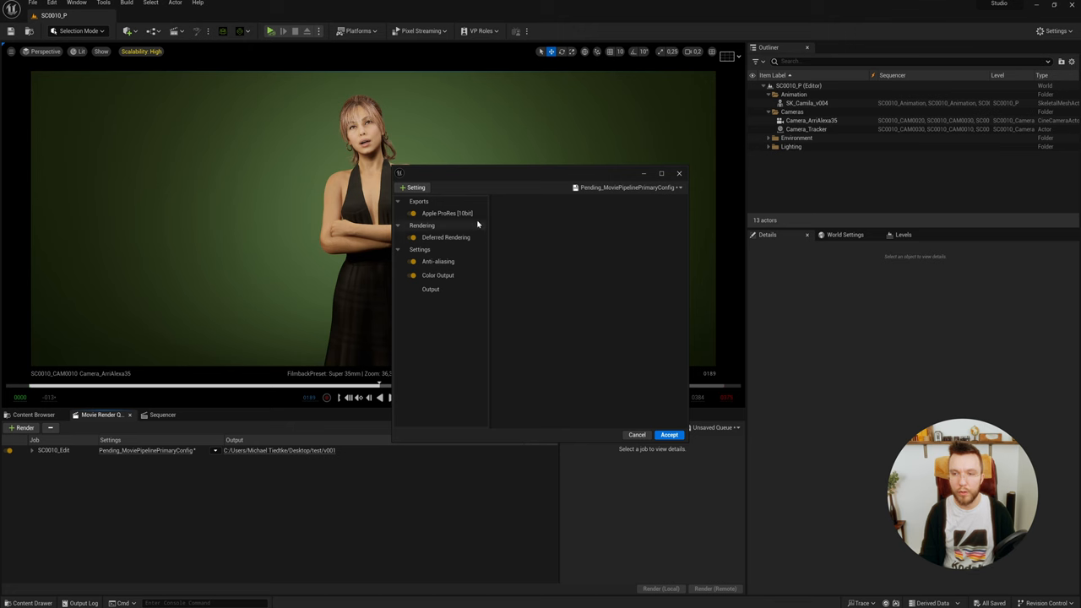
click(445, 213)
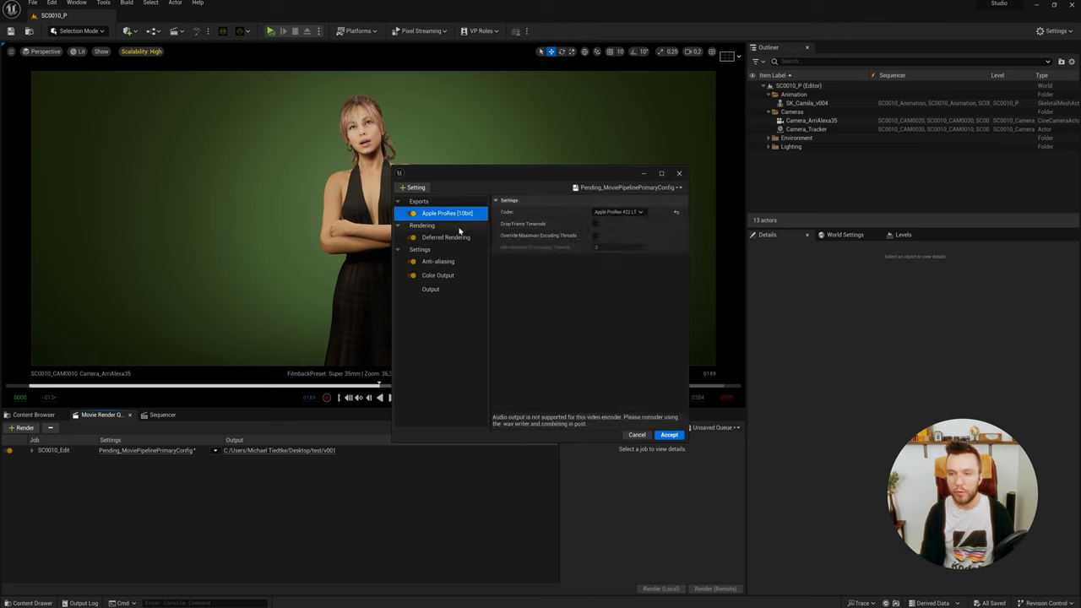
click(436, 261)
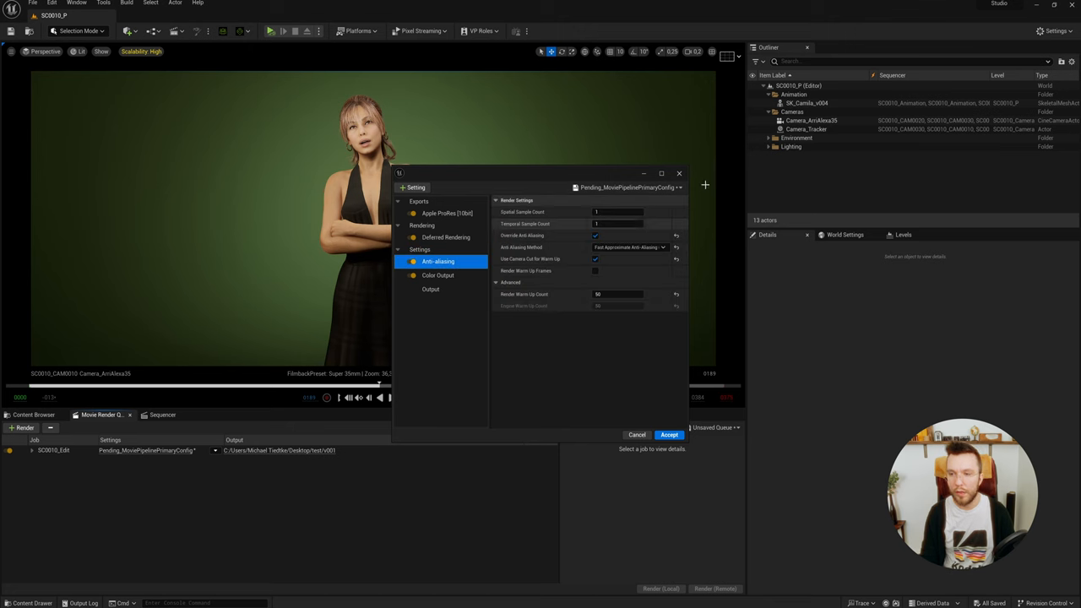
click(446, 213)
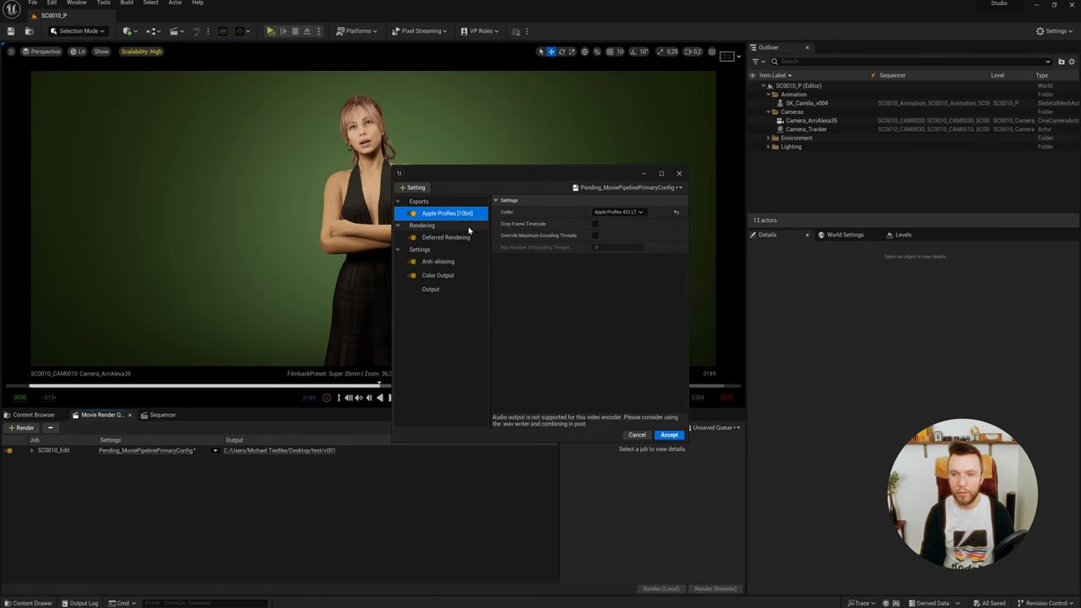
Add a Burn In setting using the custom v002 widget, accept, and select the SC0010_Edit job details.
click(410, 187)
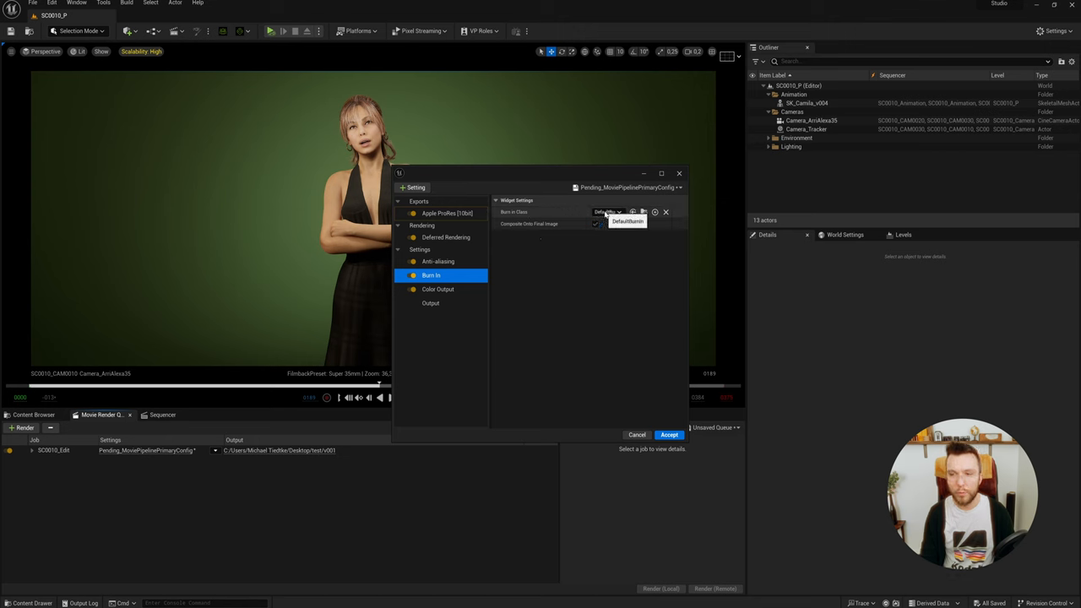
click(604, 212)
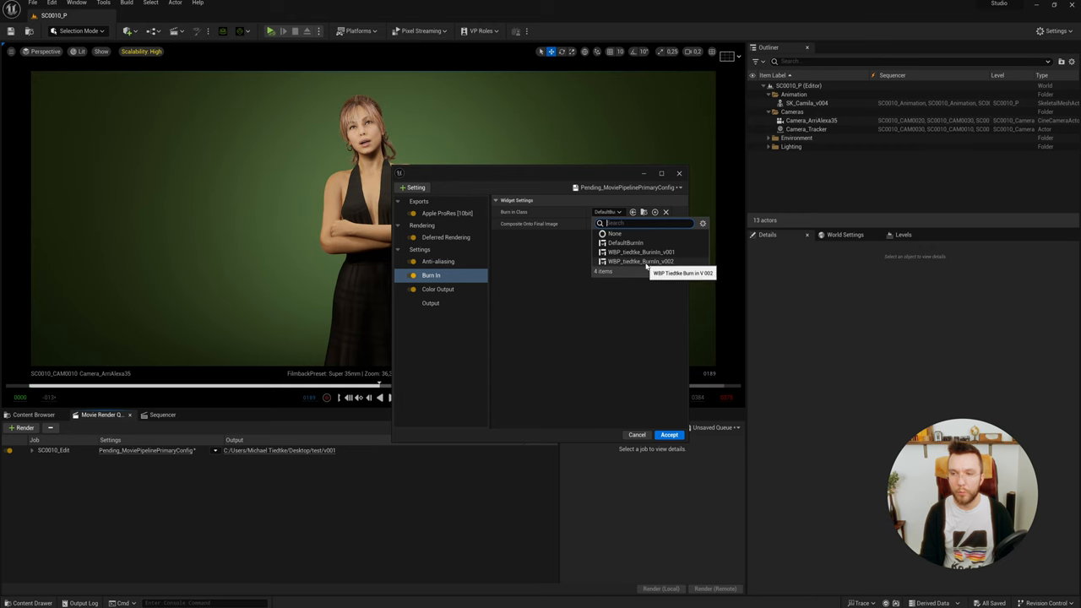
click(639, 261)
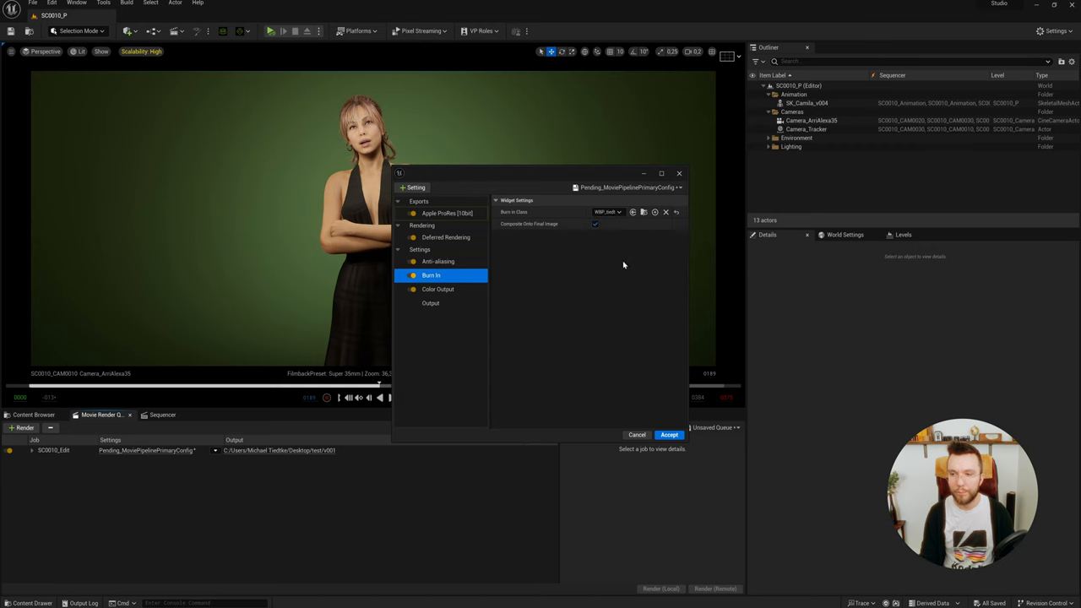
click(668, 435)
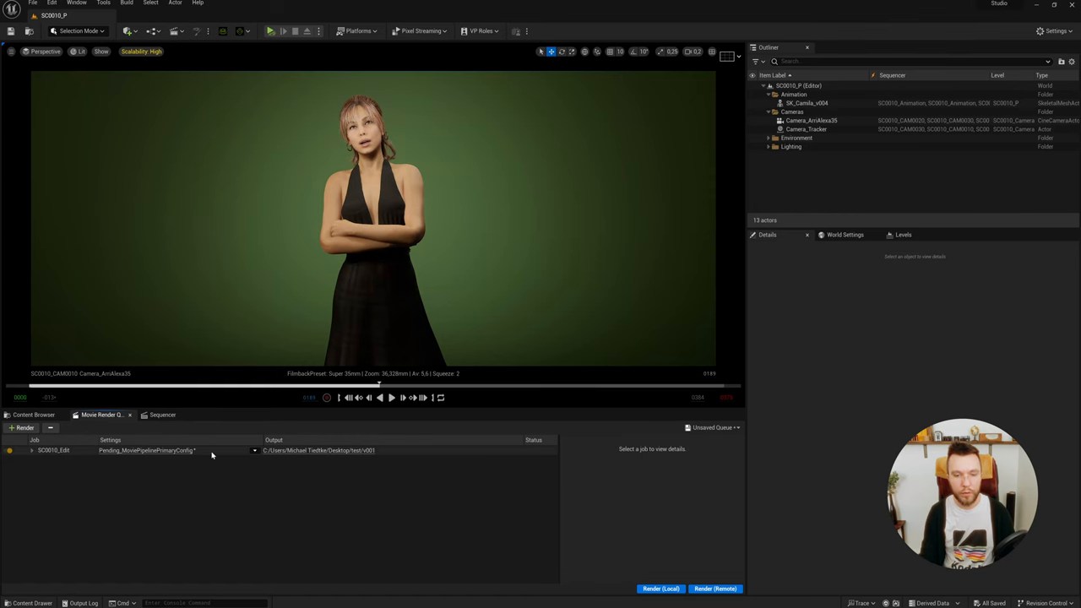
mouse_move(64, 457)
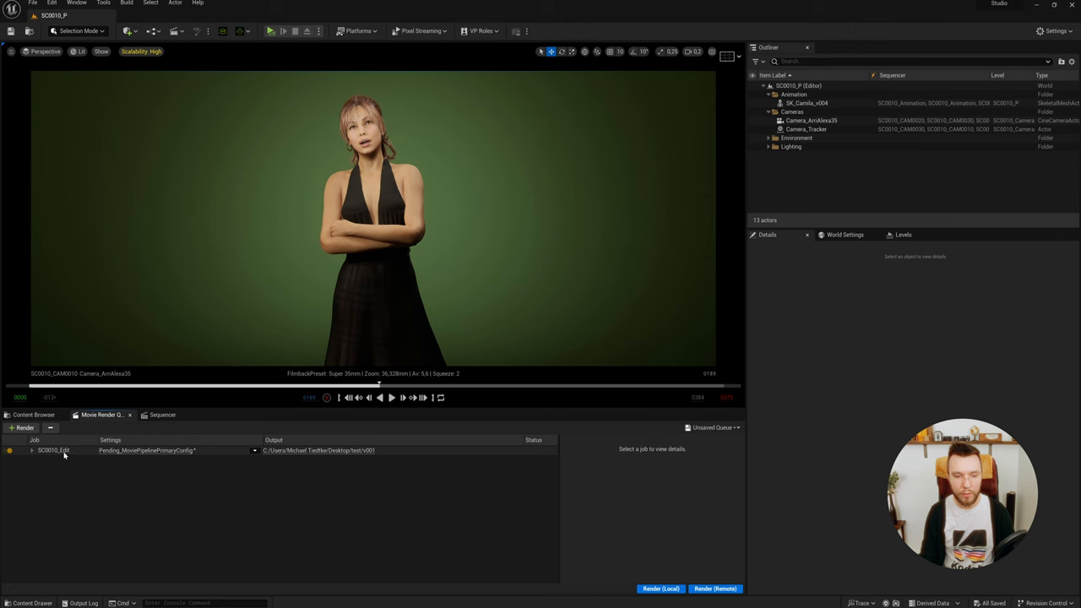
click(51, 451)
text(Physics is not yet enabled. Muest set up proper simulation first.)
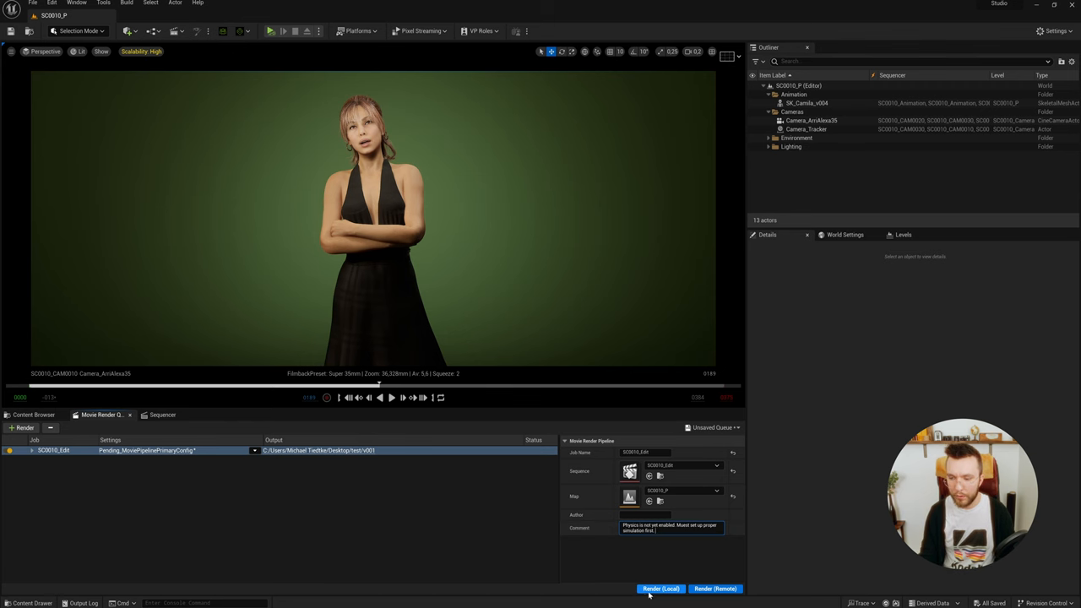
Render the job locally and play the result in RV to check the physics comment line.
click(653, 589)
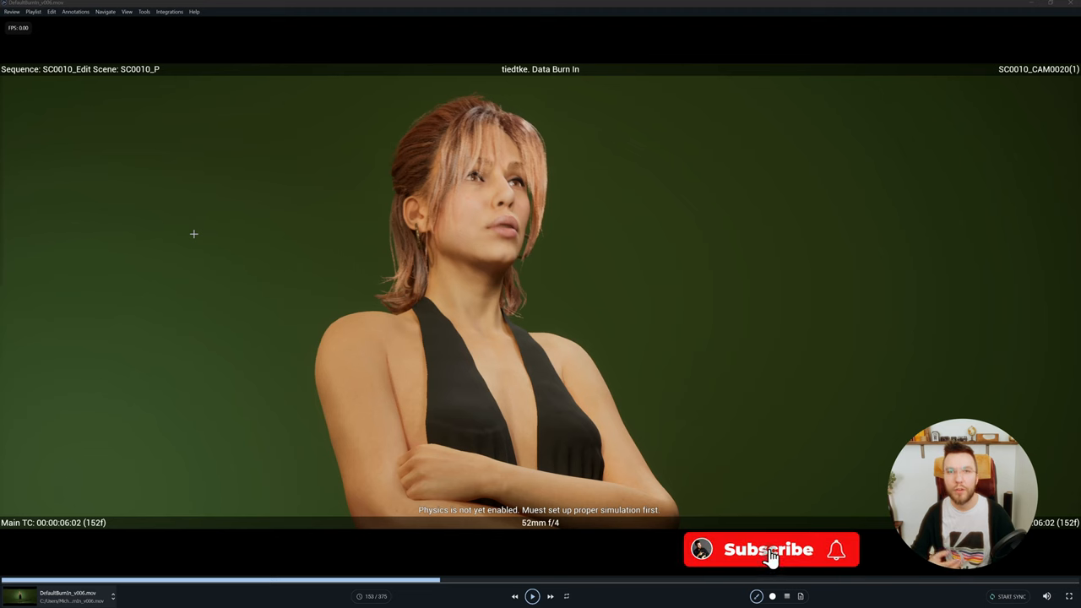
click(771, 549)
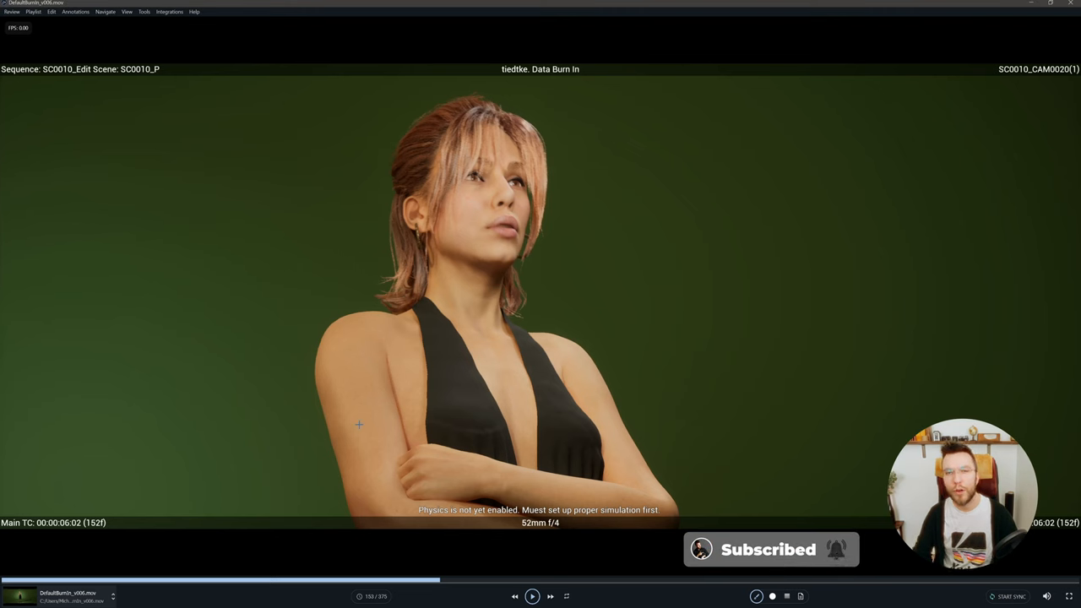